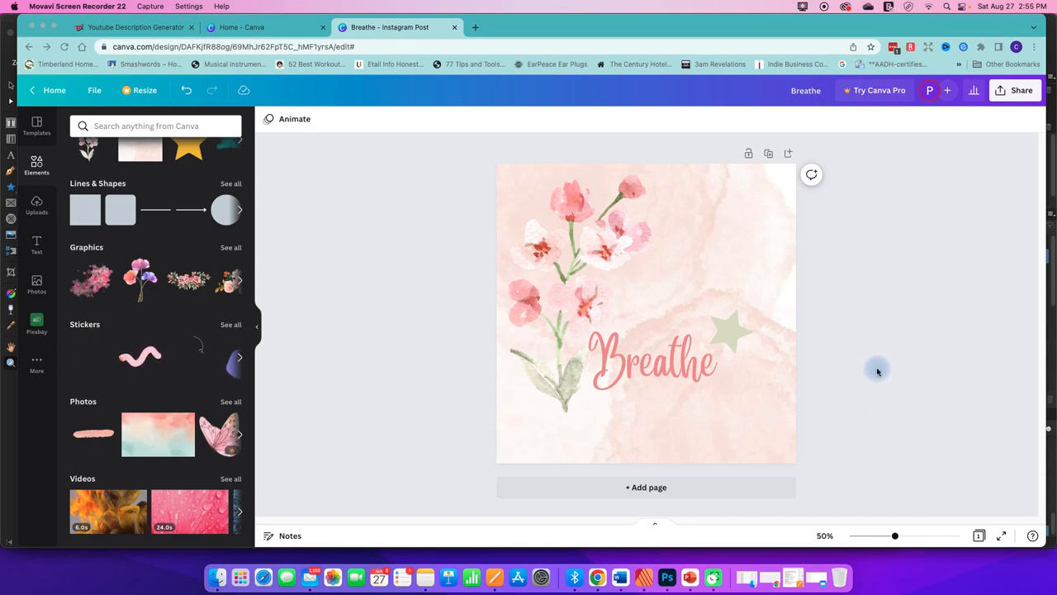
- Download the Breathe design from Canva as a PNG via Share > Download
left_click(564, 204)
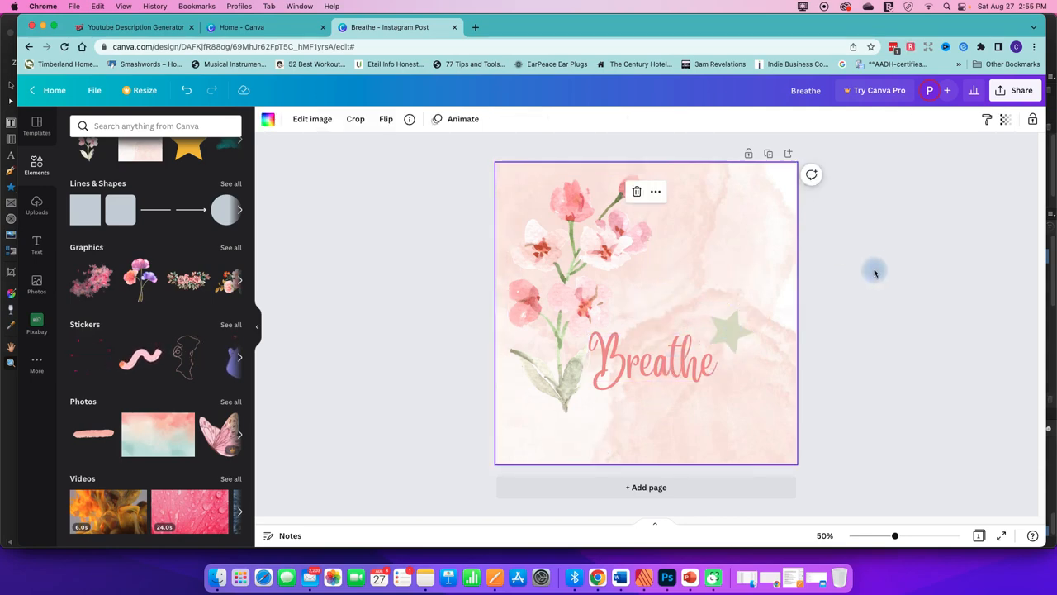
left_click(849, 292)
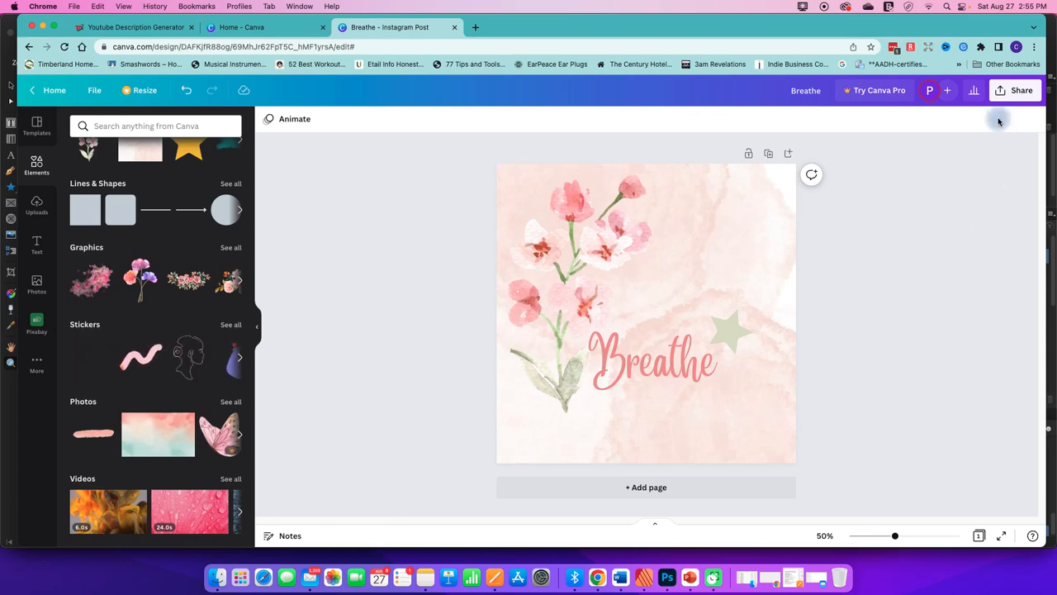
left_click(1015, 89)
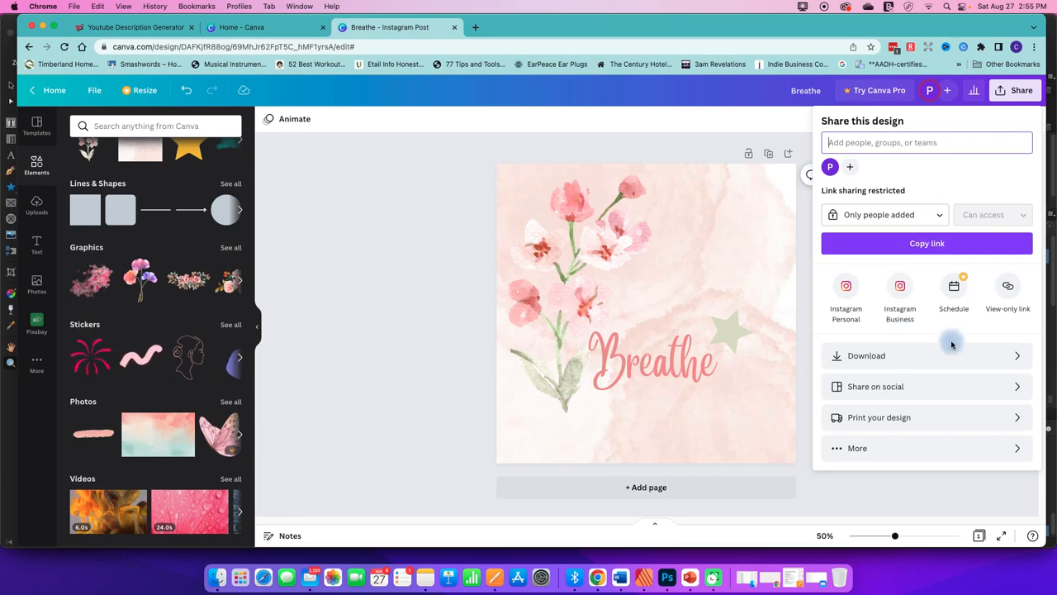
left_click(866, 355)
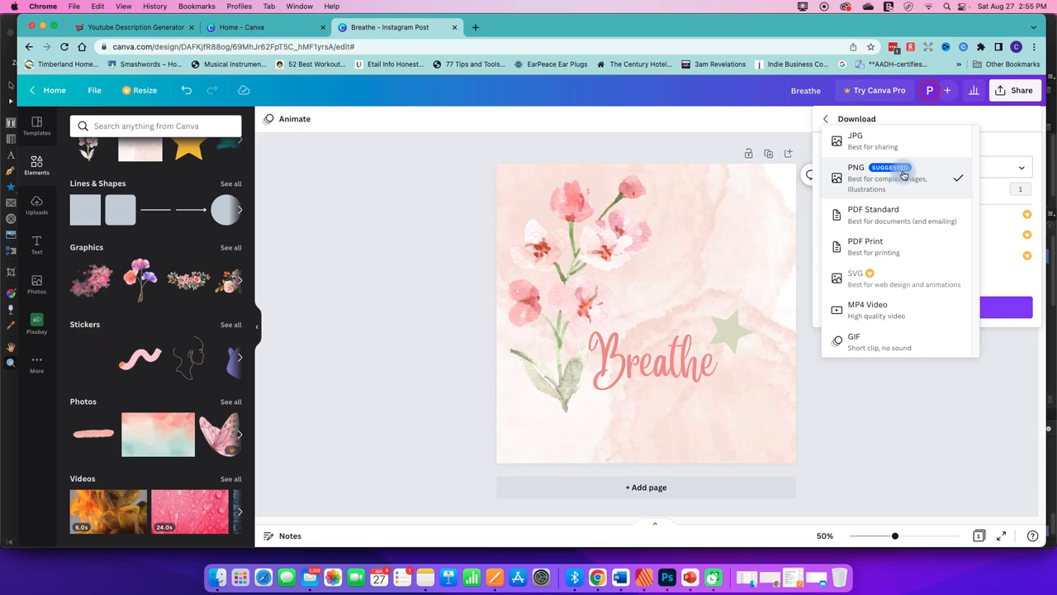
left_click(869, 178)
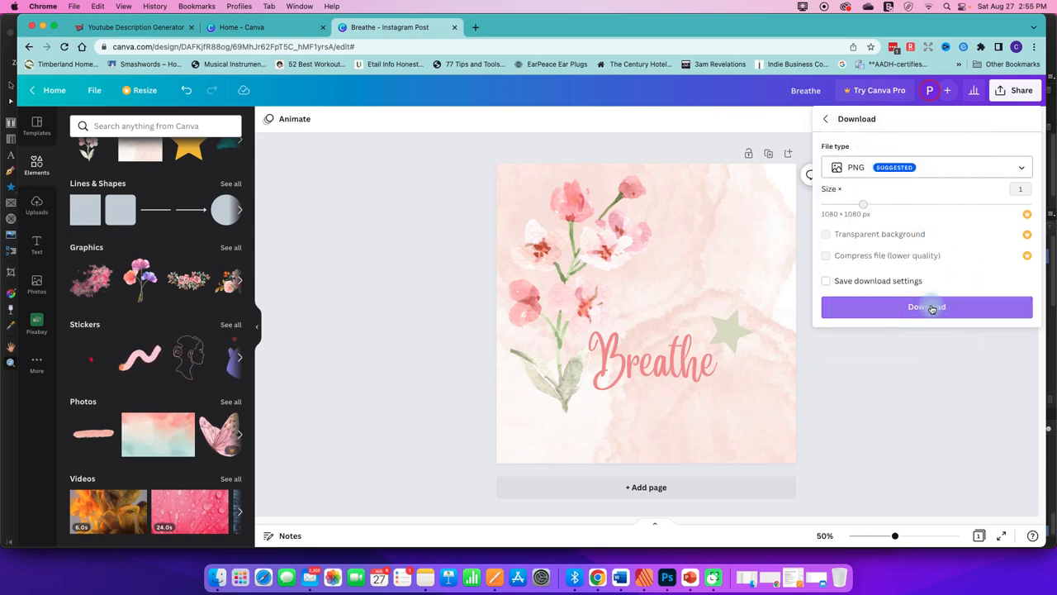
left_click(925, 307)
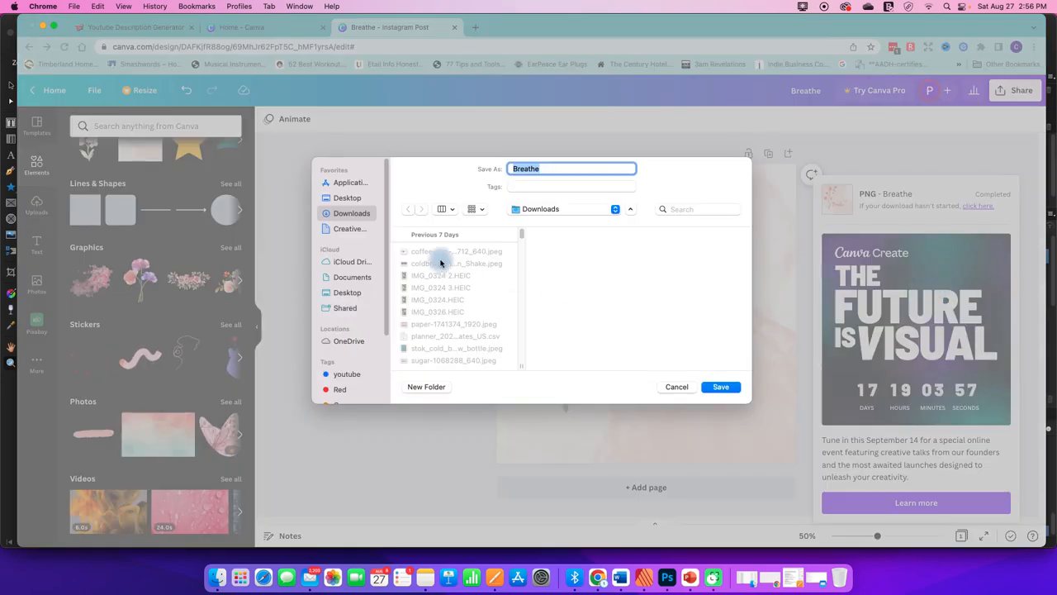
mouse_move(671, 235)
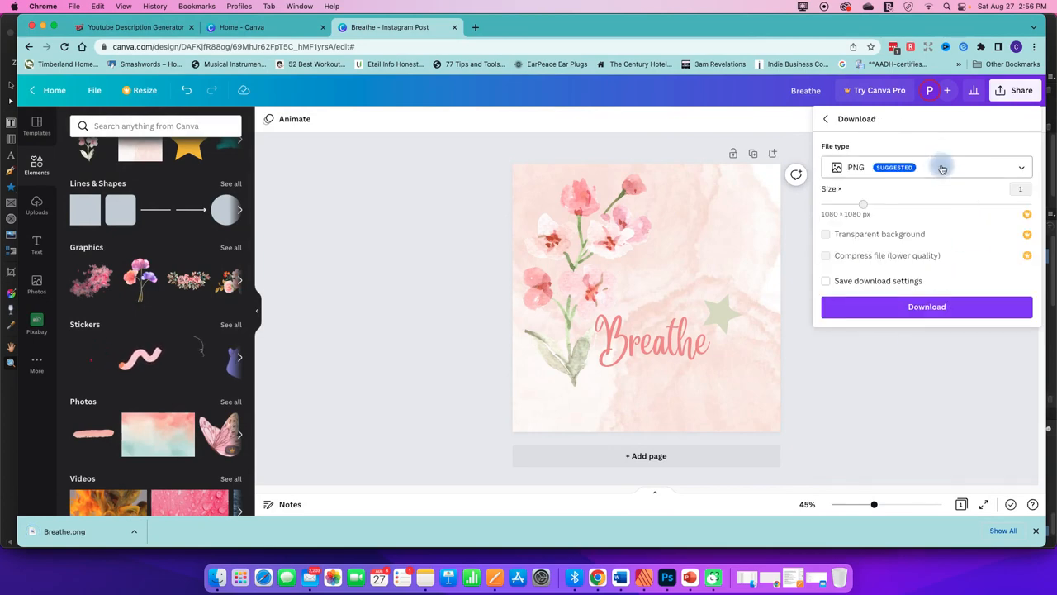
- Download the design again in PDF Print format as an unflattened Breathe.pdf
left_click(938, 167)
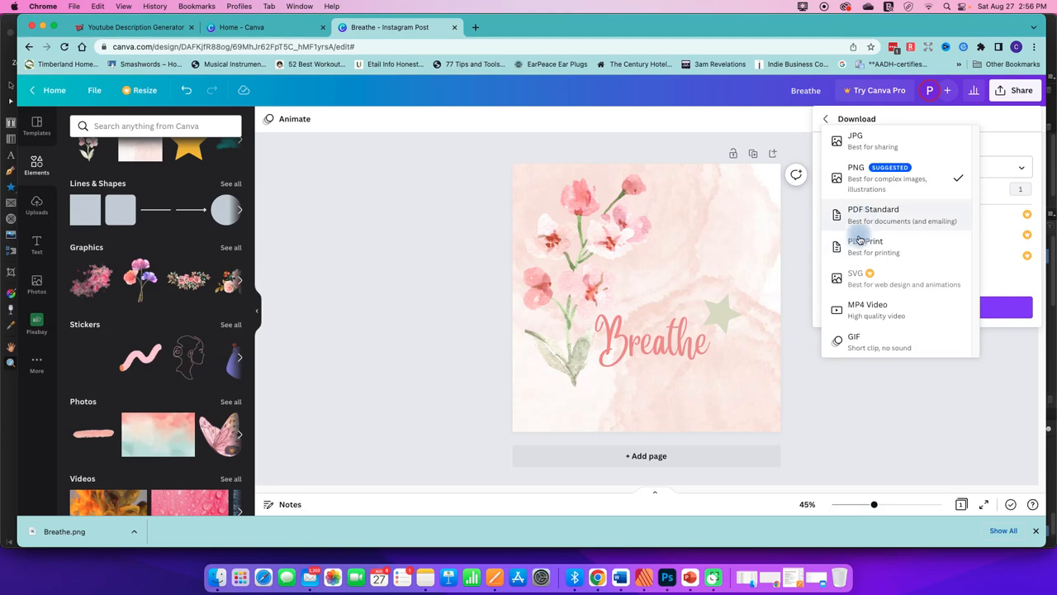
left_click(864, 241)
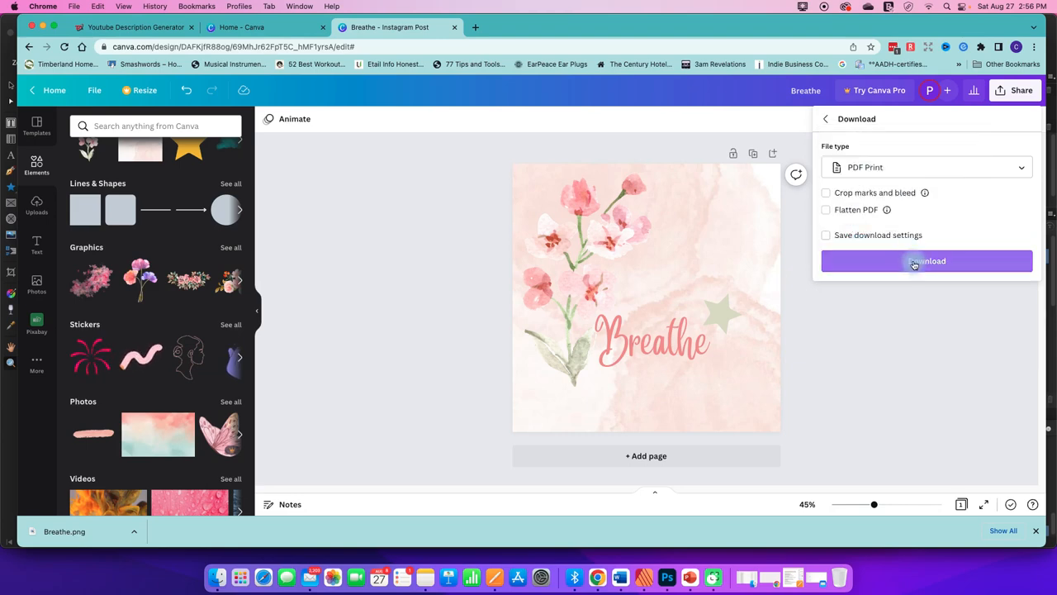
left_click(927, 261)
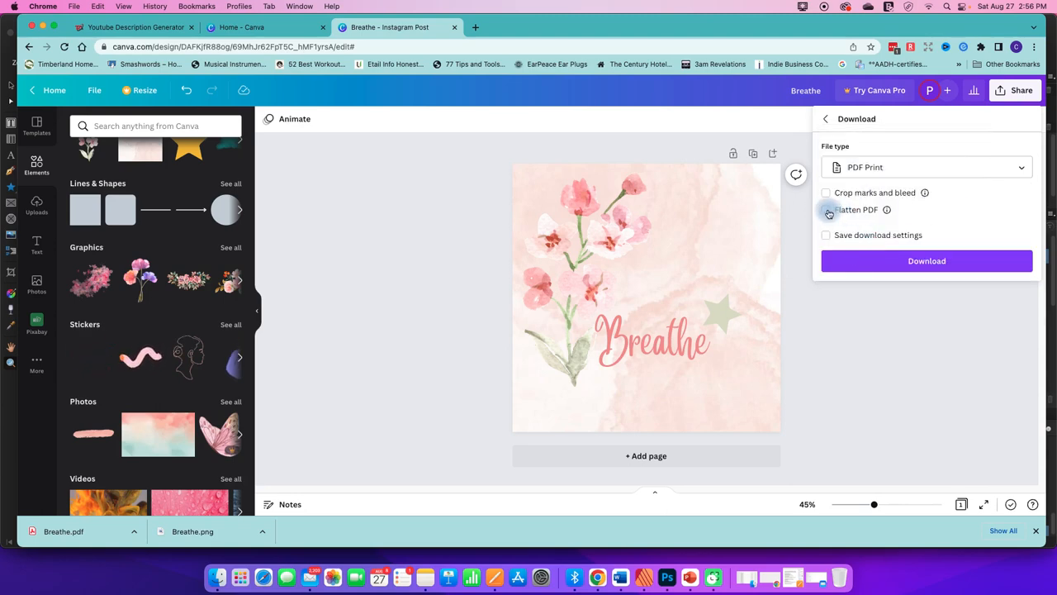
- Download a second copy with Flatten PDF ticked, renamed and saved to Downloads
left_click(826, 208)
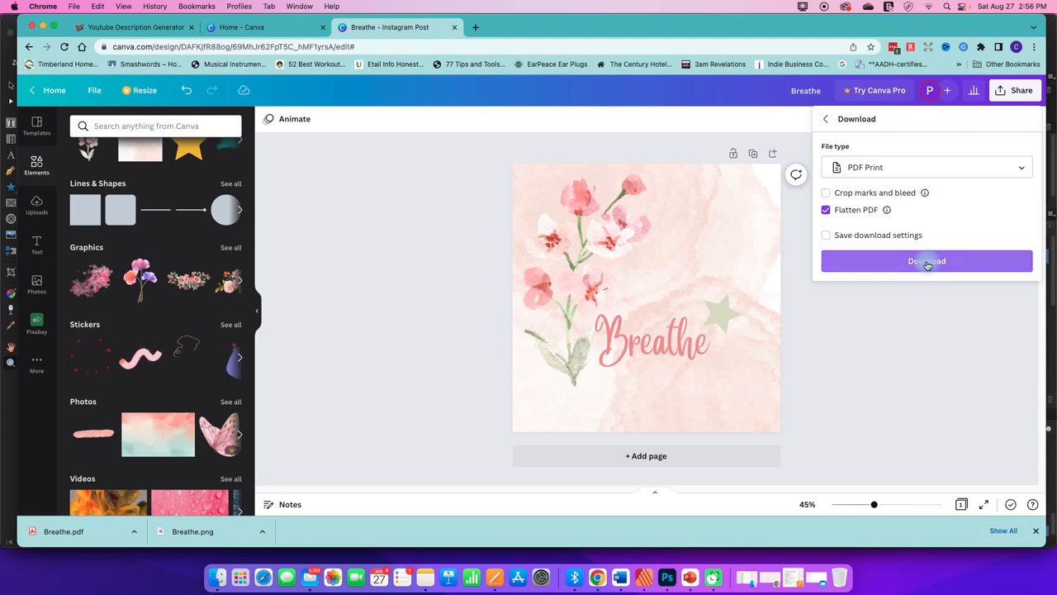
left_click(927, 261)
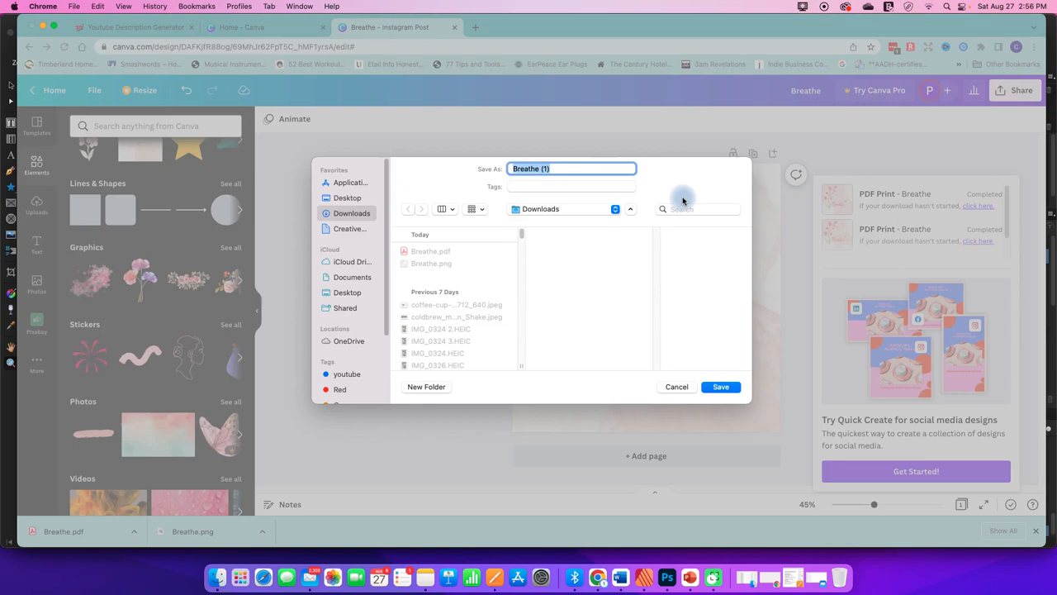
left_click(555, 169)
type("-f")
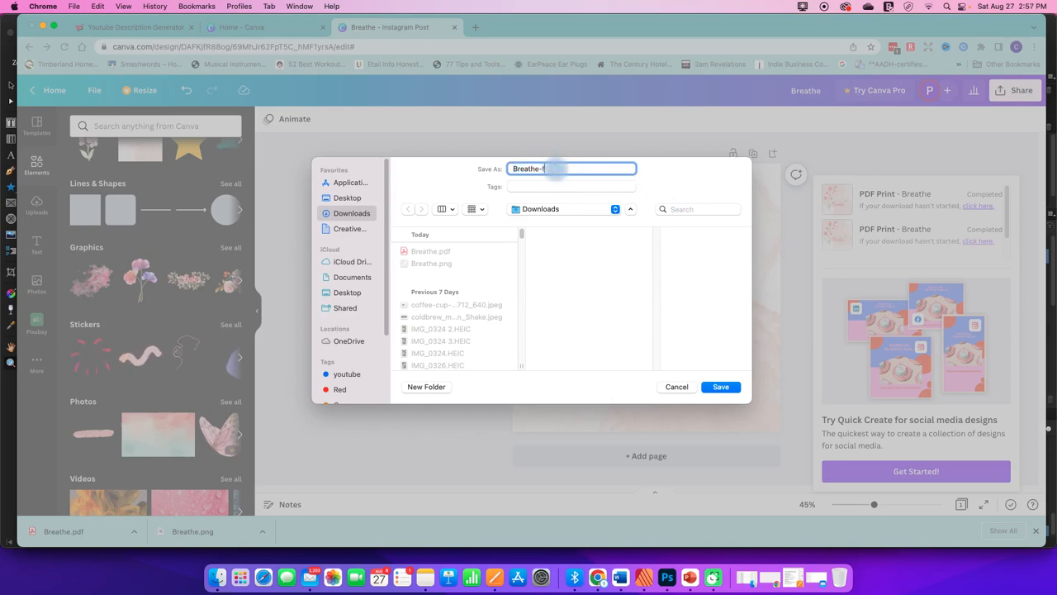
left_click(720, 386)
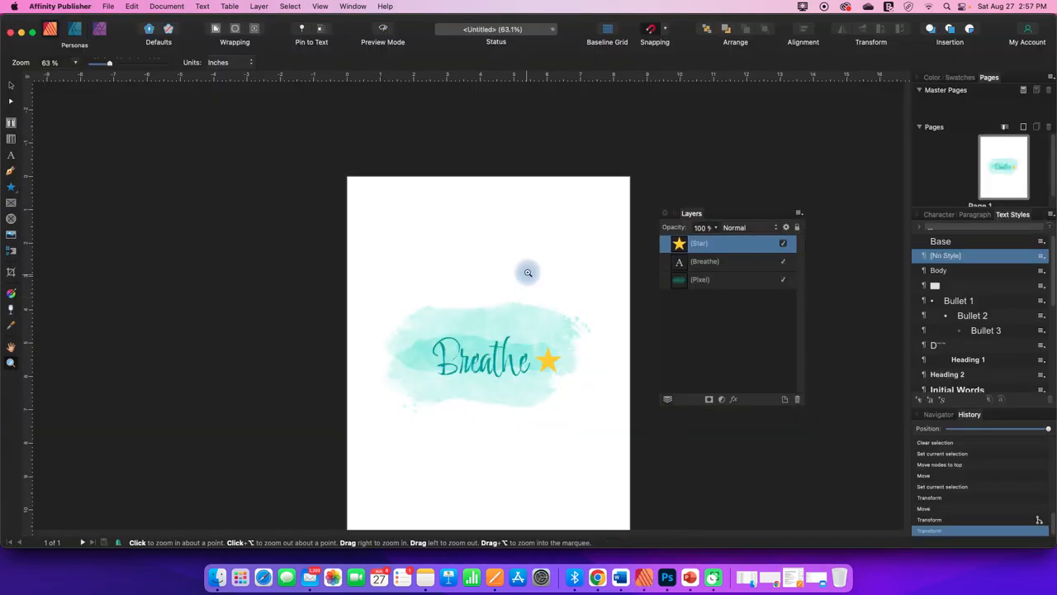
mouse_move(219, 577)
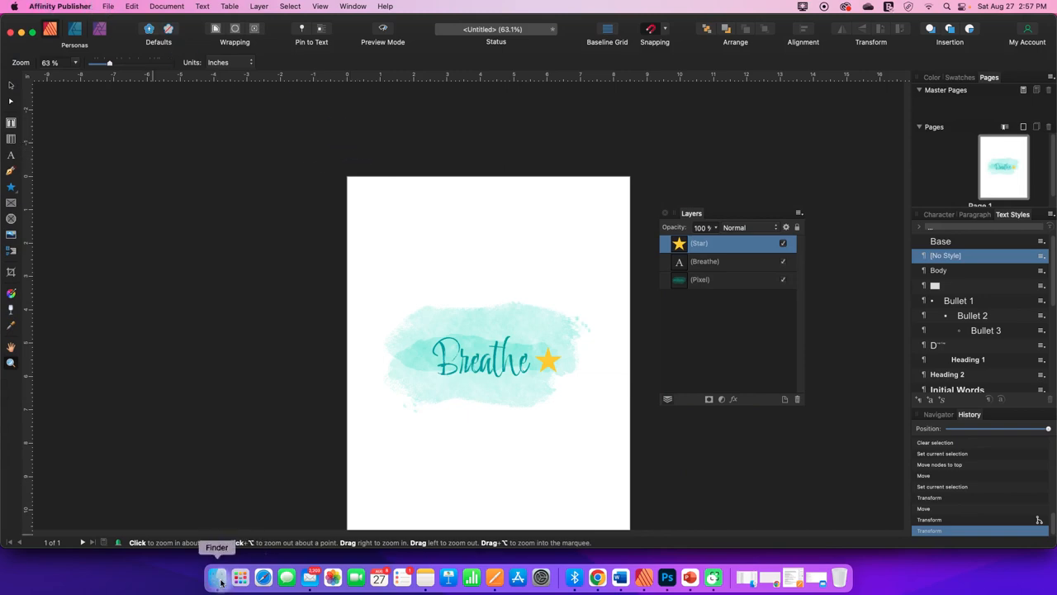
- Show the Downloads folder in Finder and view Breathe.pdf in Preview
left_click(219, 575)
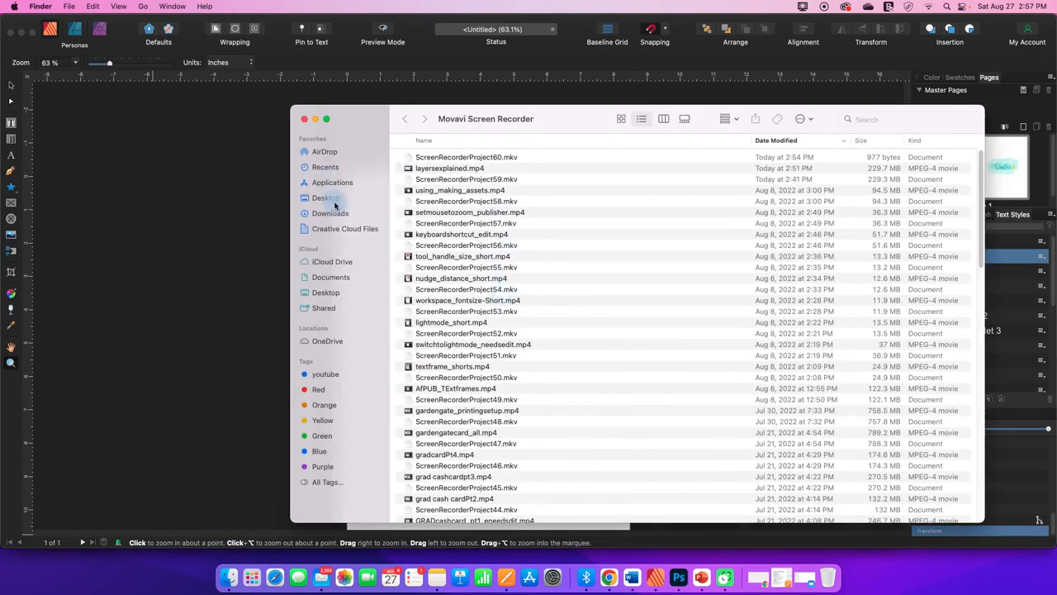
left_click(328, 213)
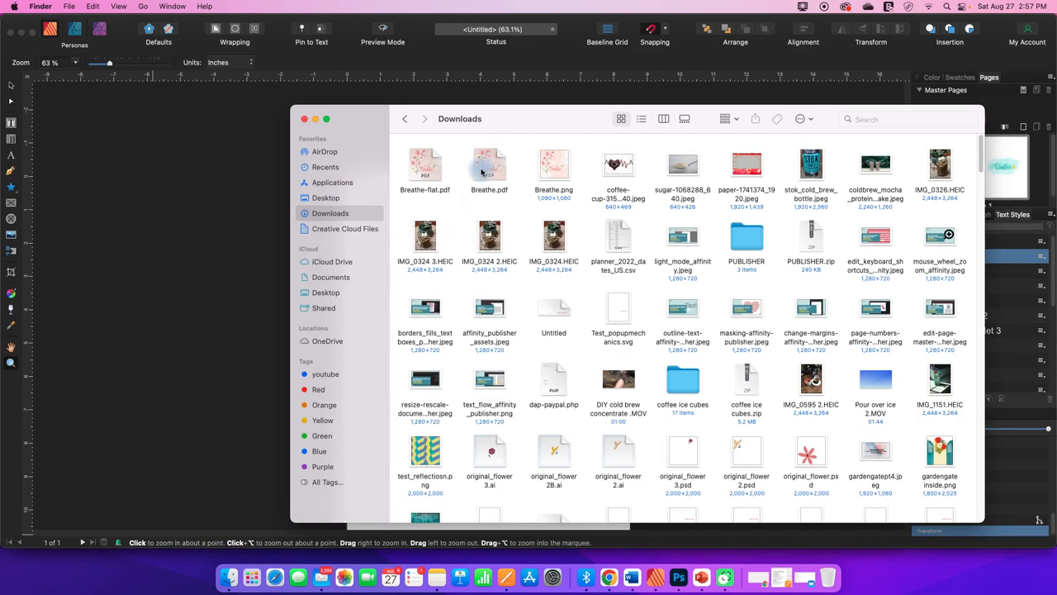
right_click(489, 165)
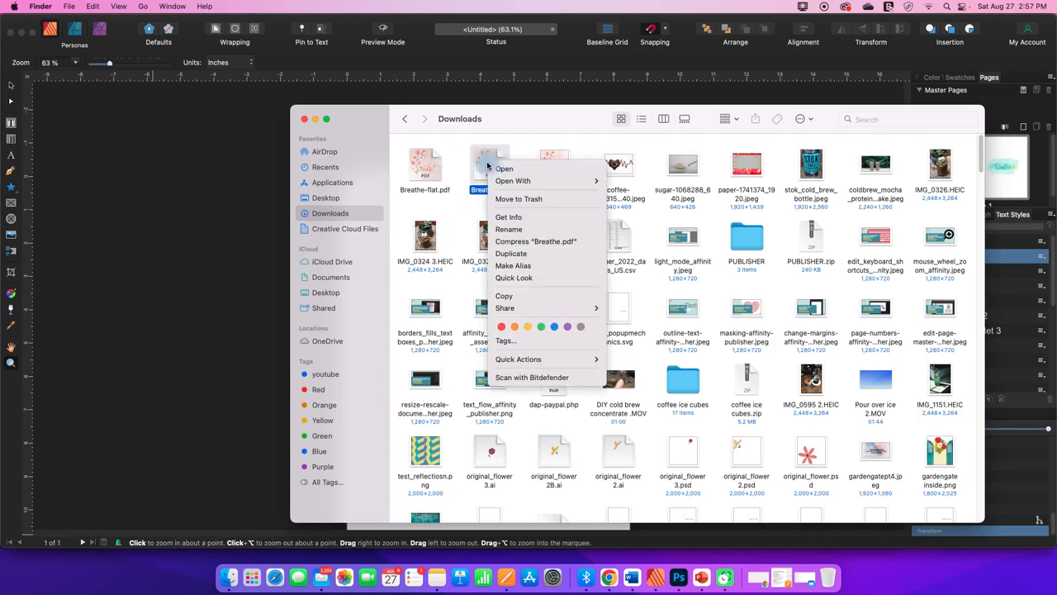
left_click(512, 180)
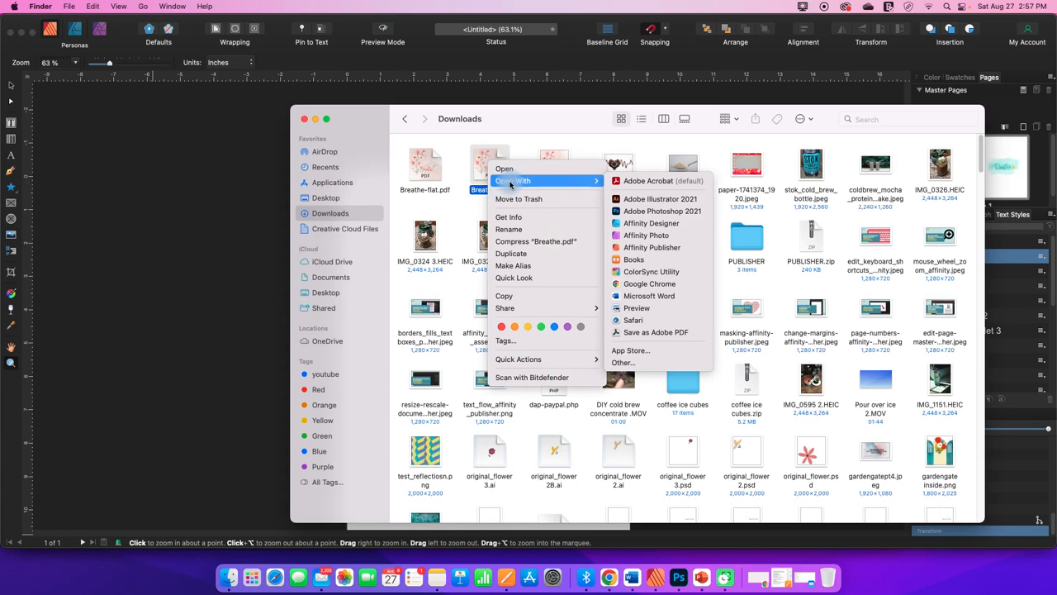
left_click(634, 307)
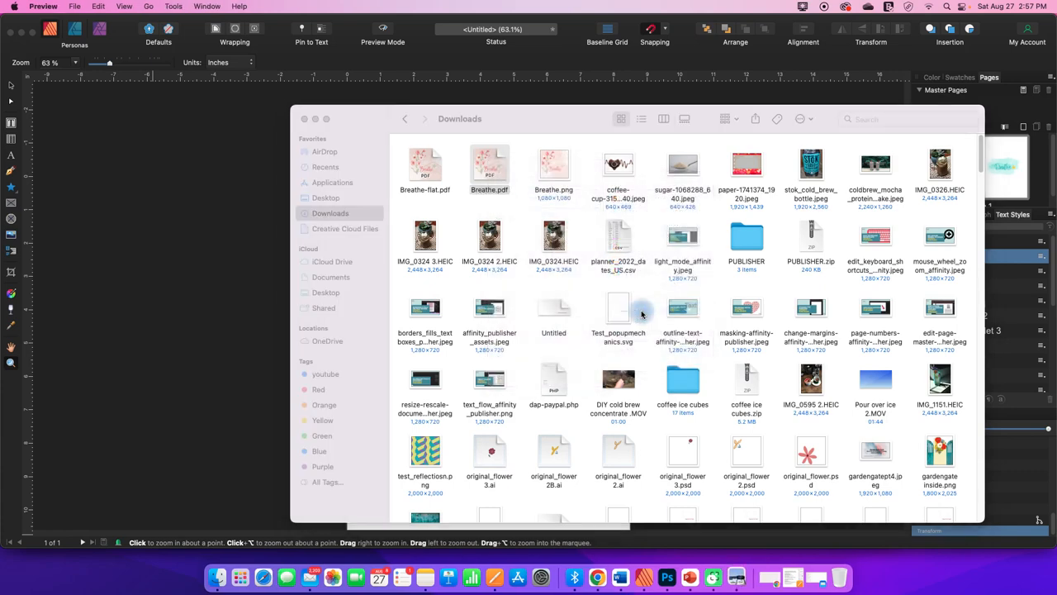
double_click(489, 165)
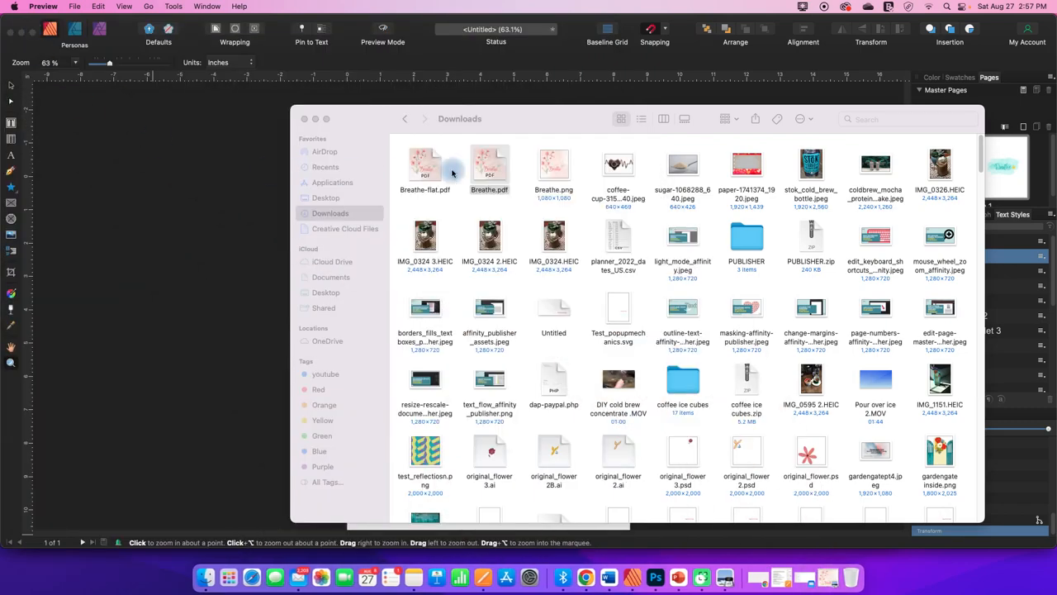
- View Breathe.png in Preview, then select Breathe.pdf again
left_click(555, 164)
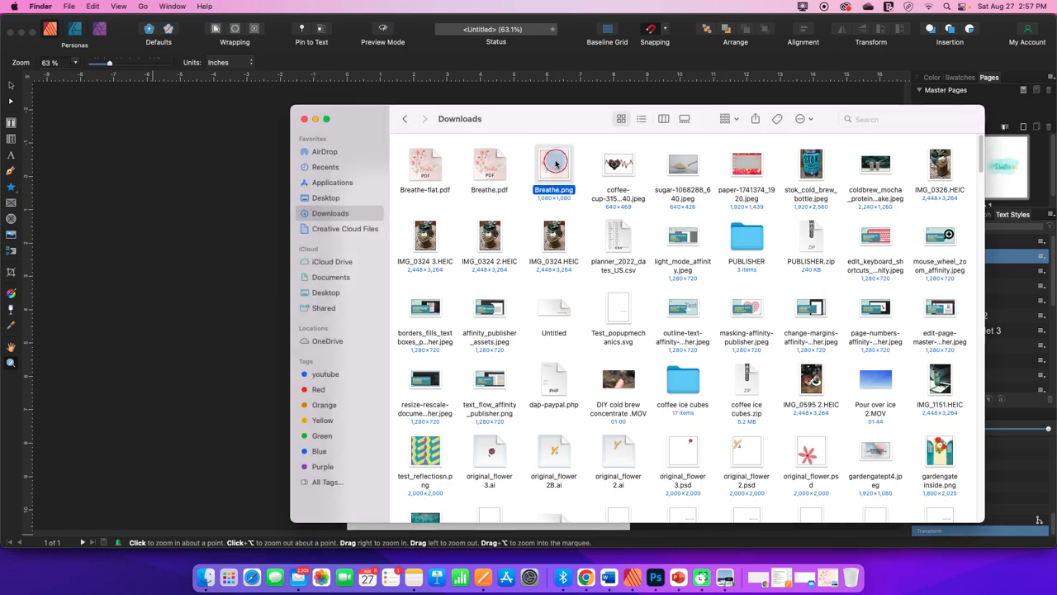
double_click(555, 164)
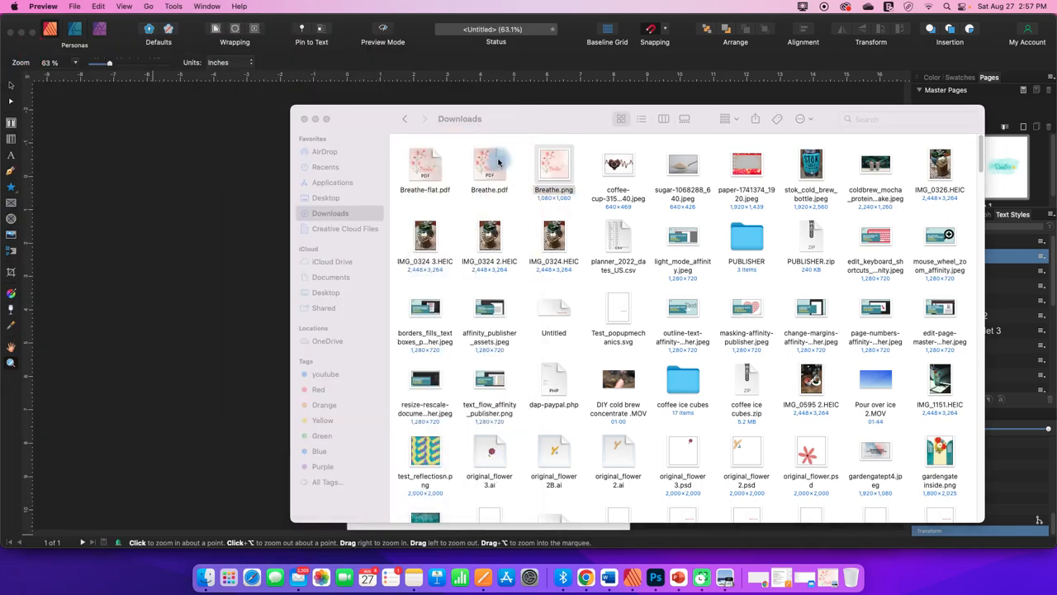
left_click(489, 166)
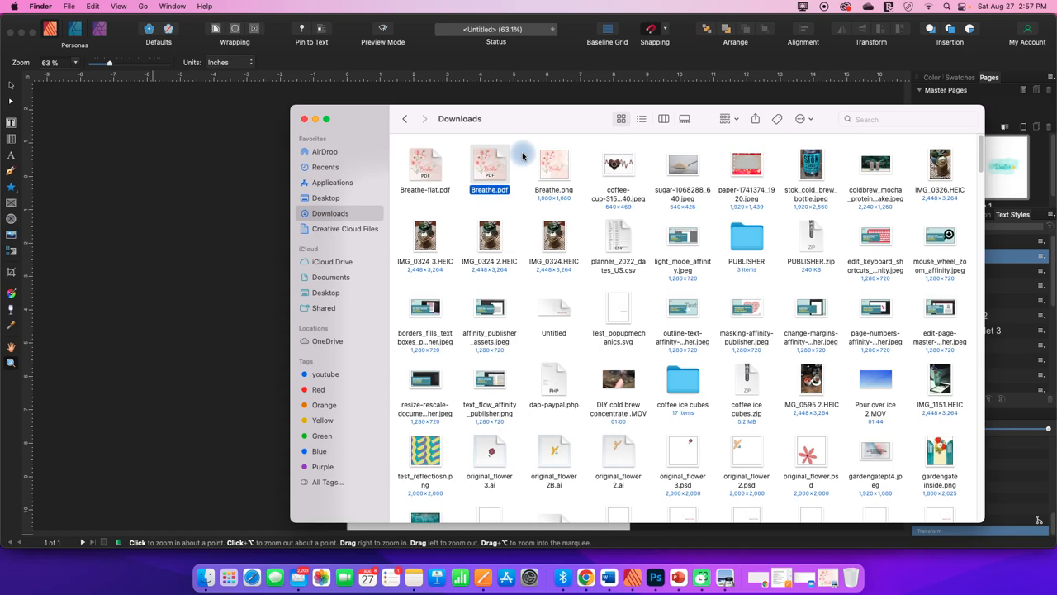
- View Breathe.pdf in Google Chrome, scrolling down the page
right_click(488, 169)
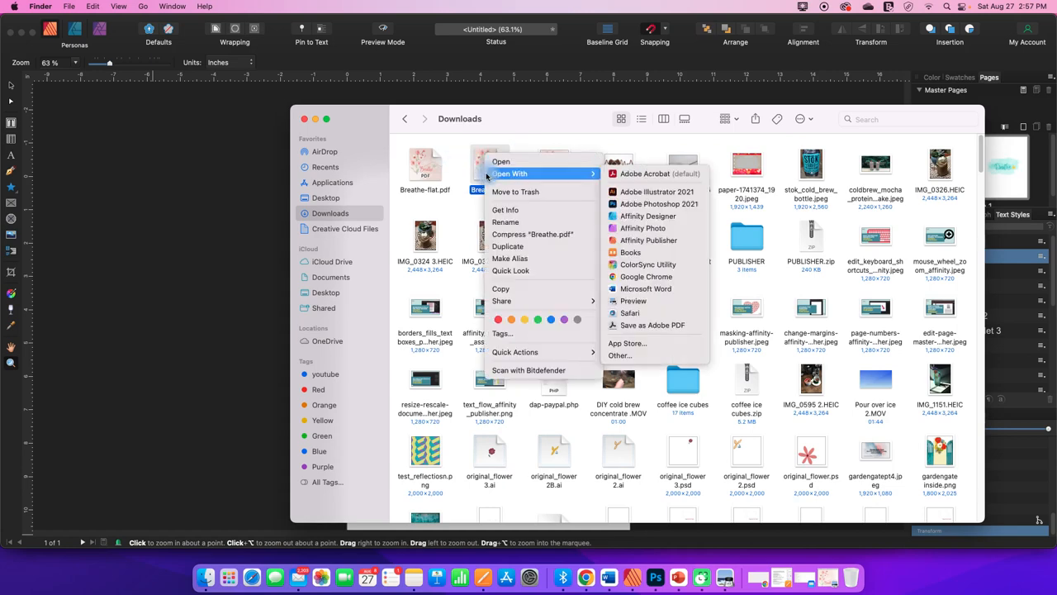
mouse_move(648, 276)
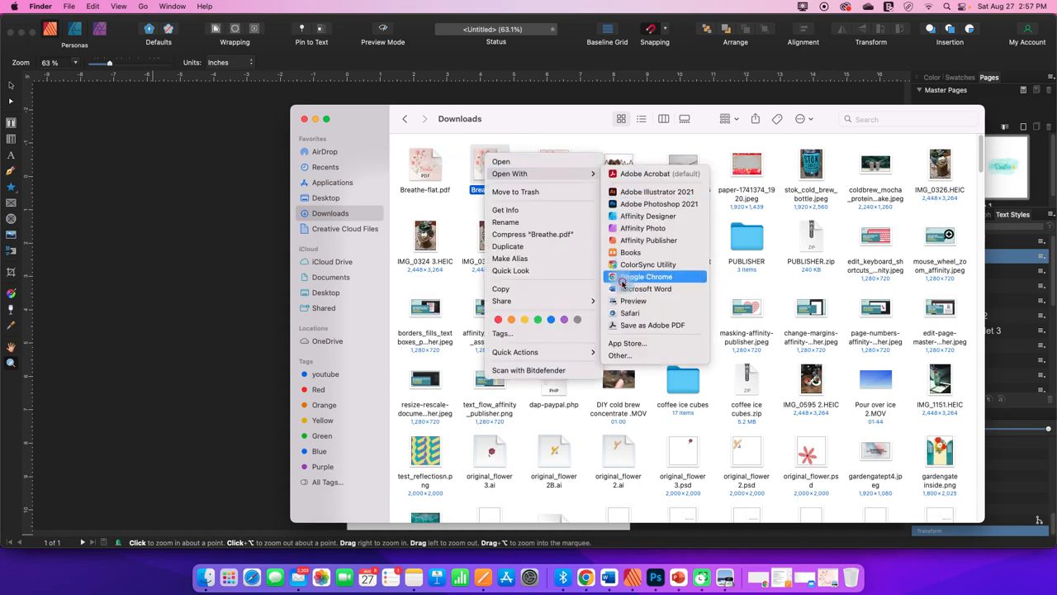
left_click(648, 276)
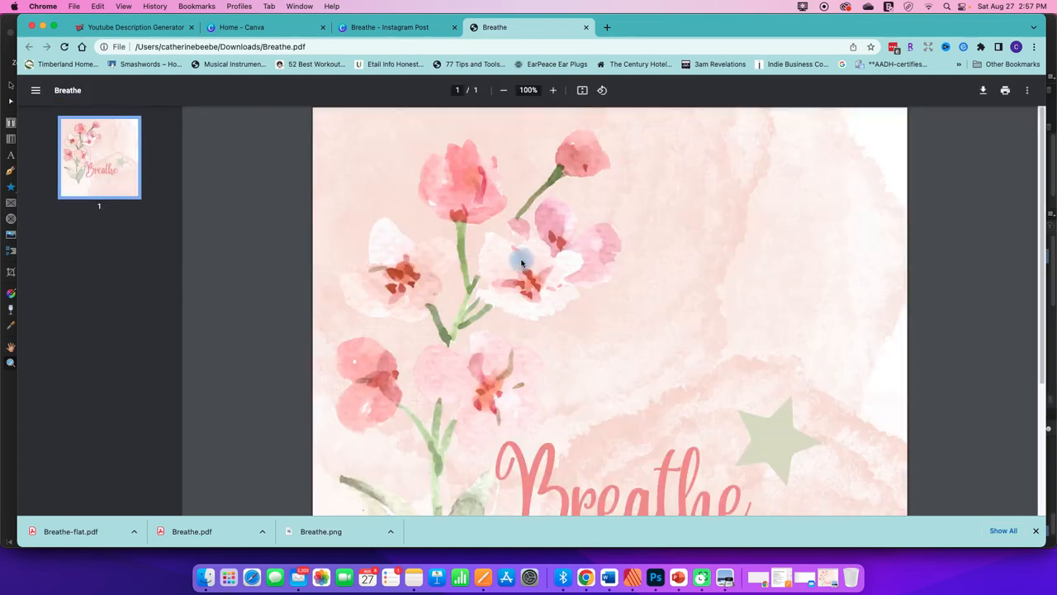
scroll("down", 3)
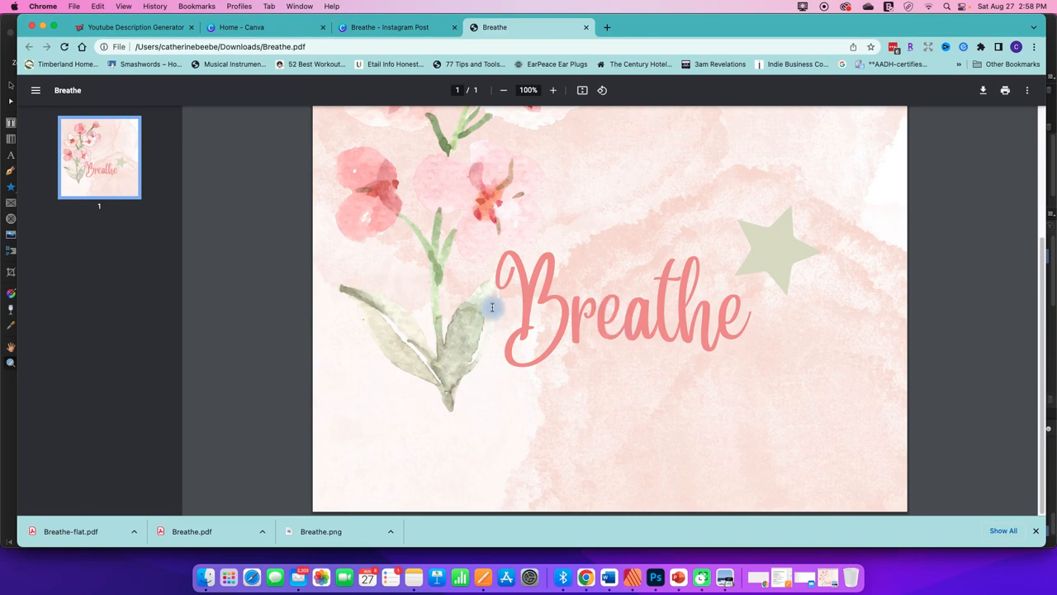
mouse_move(631, 579)
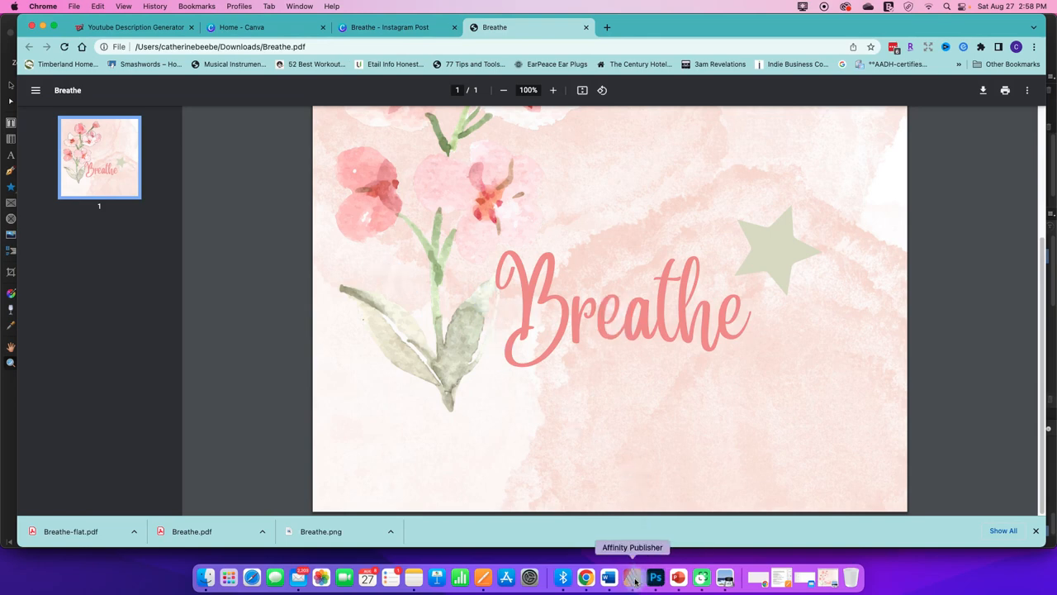
- Load the unflattened Breathe.pdf in Affinity Publisher, accepting the missing-font replacement
left_click(631, 578)
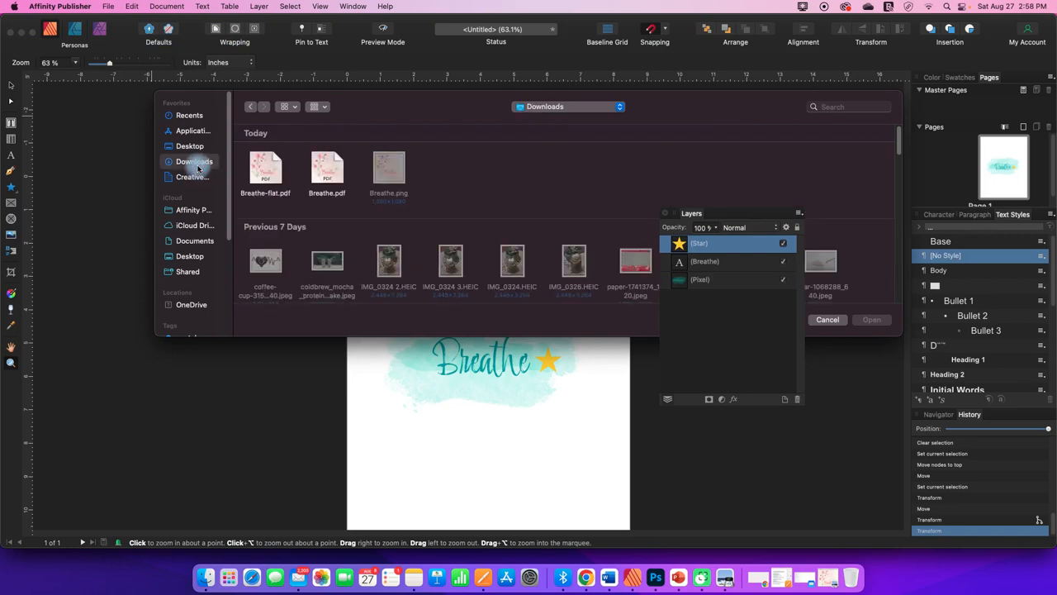
left_click(327, 168)
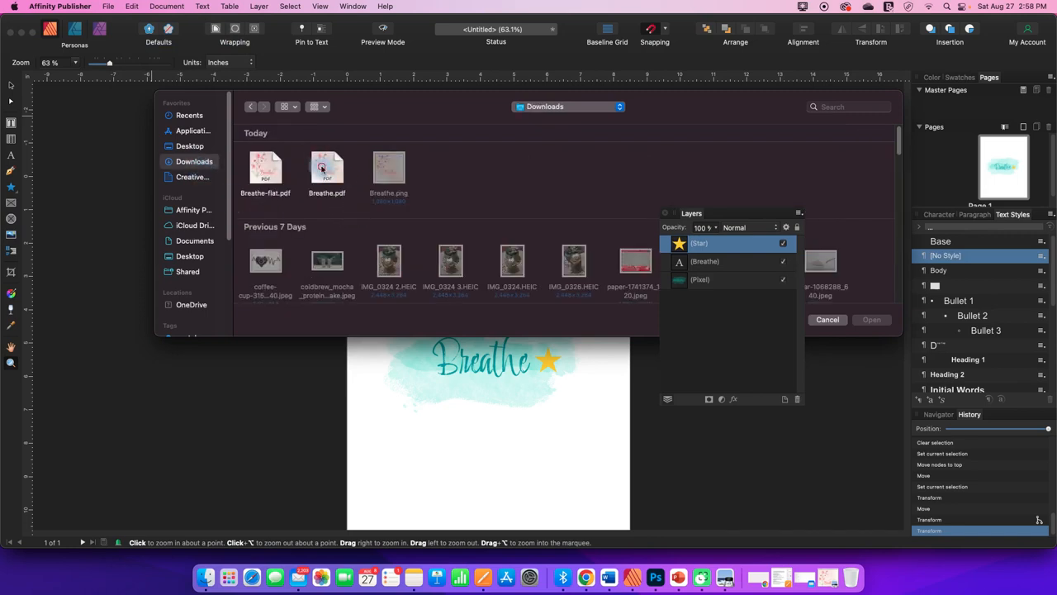
left_click(328, 168)
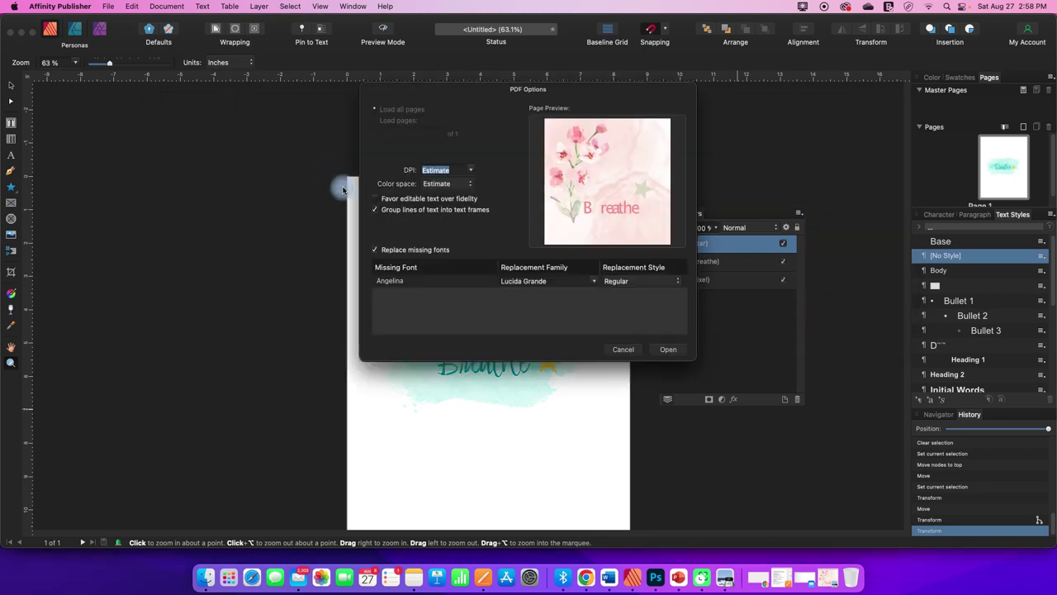
left_click(667, 350)
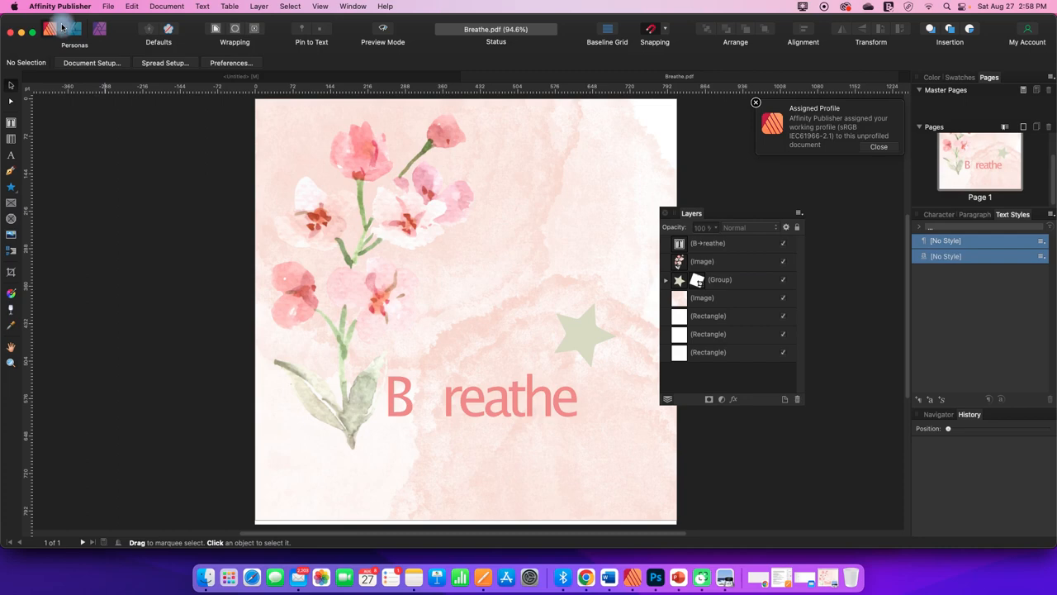
- Load Breathe-flat.pdf as a second document, then return to the layered Breathe.pdf
left_click(106, 7)
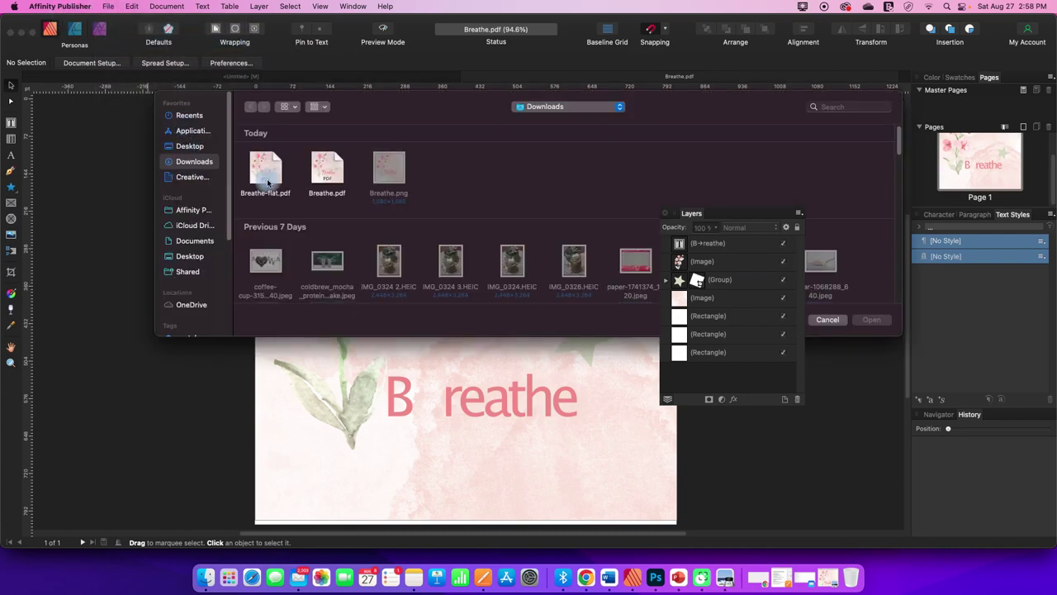
double_click(327, 170)
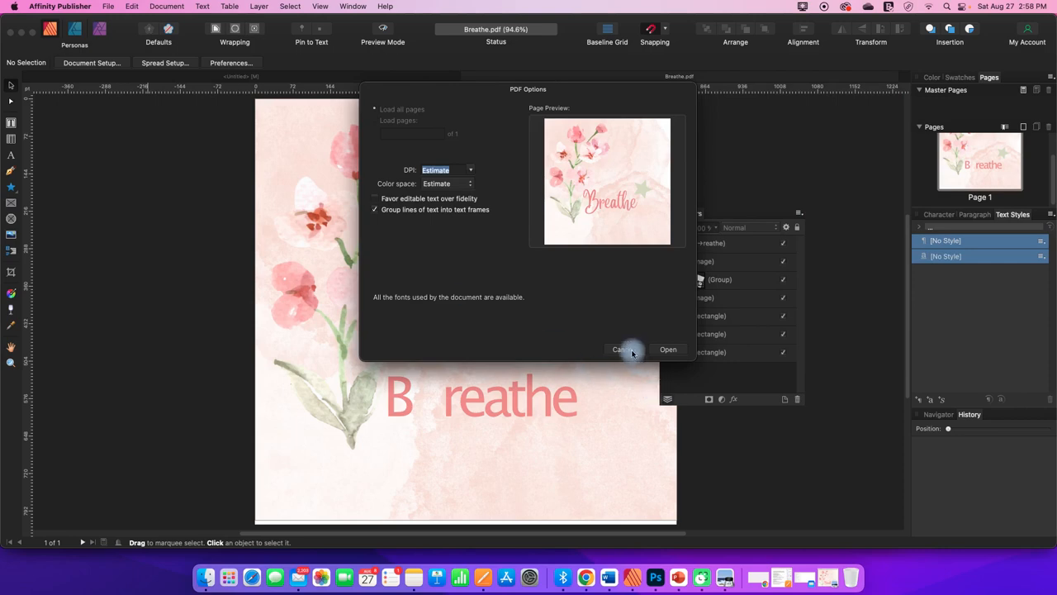
left_click(668, 350)
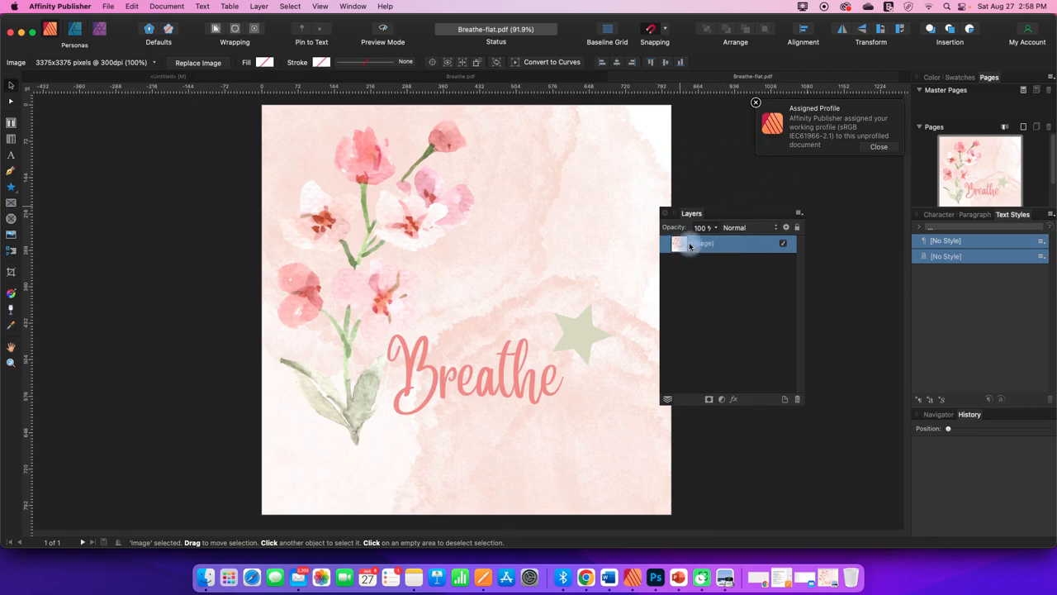
left_click(783, 242)
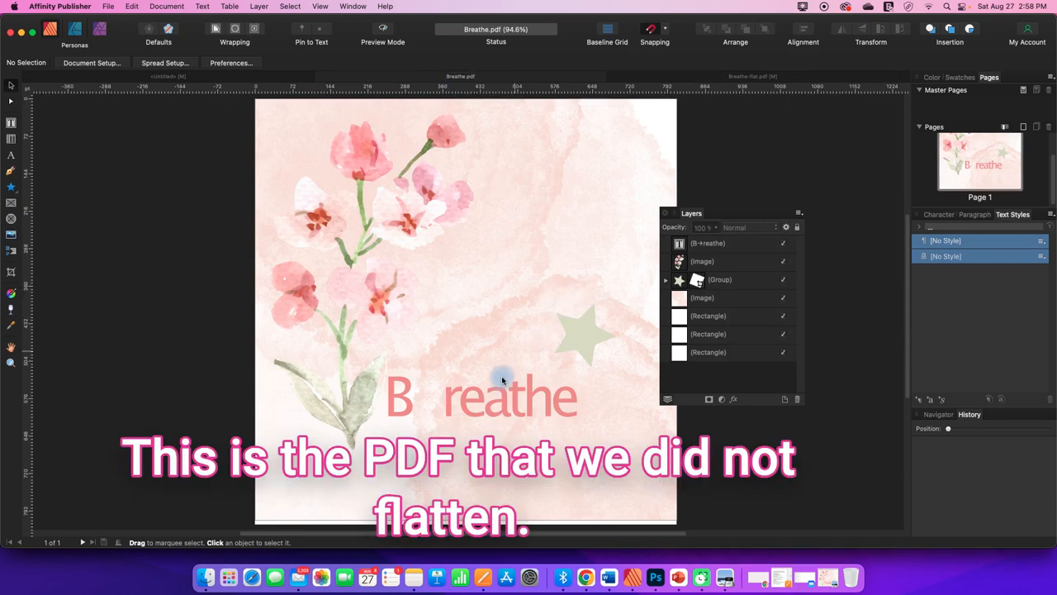
- Retype the Breathe text in Marker Felt and recolour the star purple
left_click(495, 397)
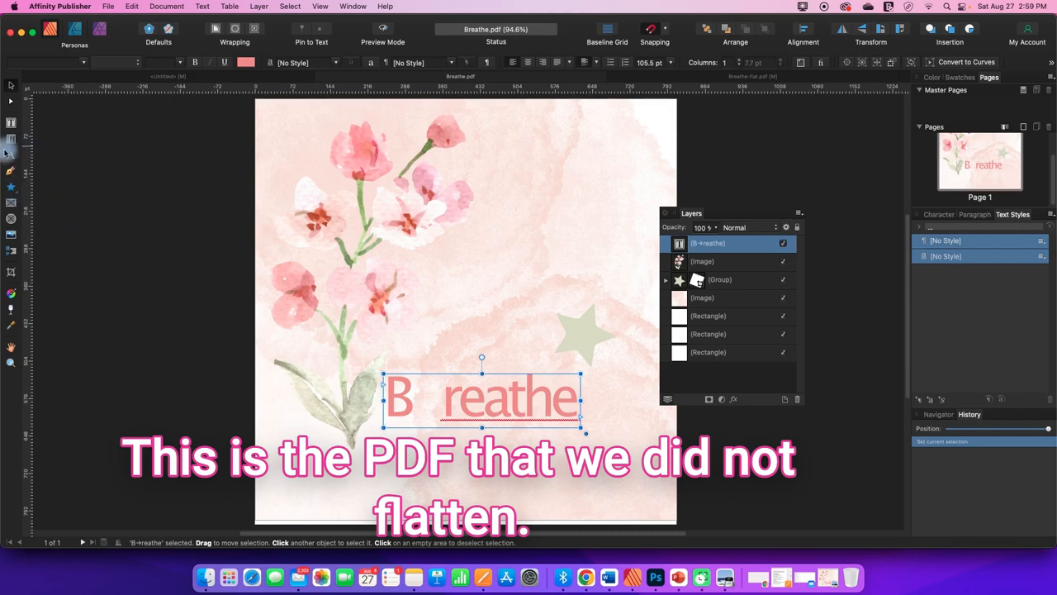
double_click(444, 396)
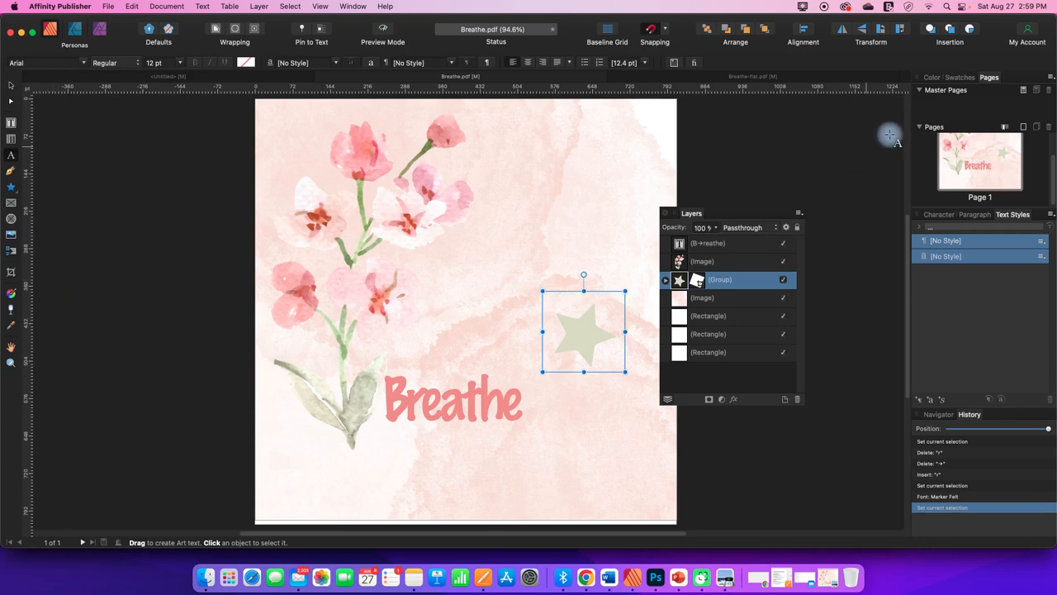
left_click(931, 77)
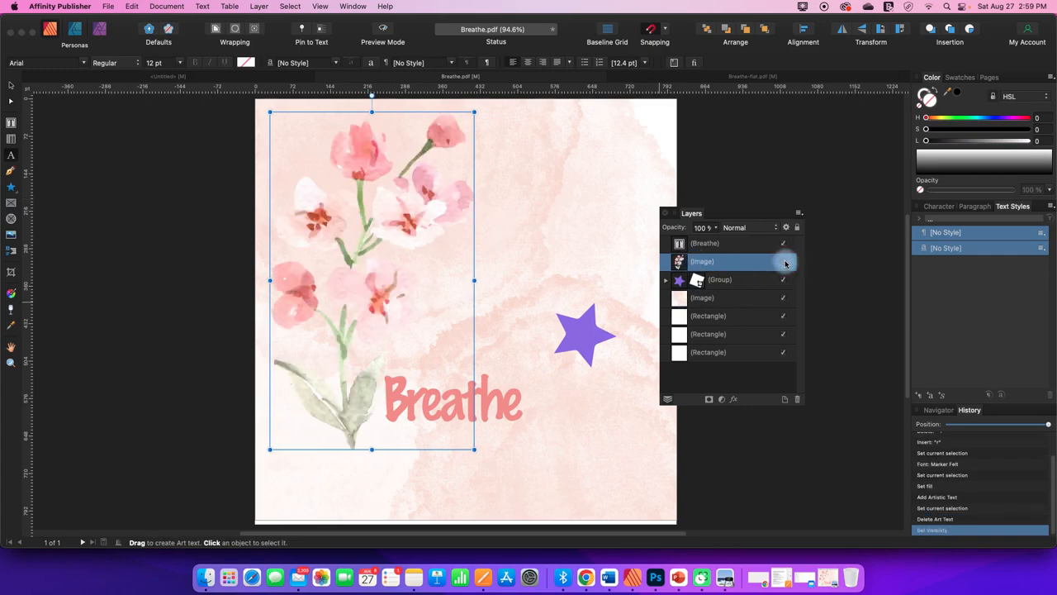
- Hide the other layers so only the flower image remains visible
left_click(783, 279)
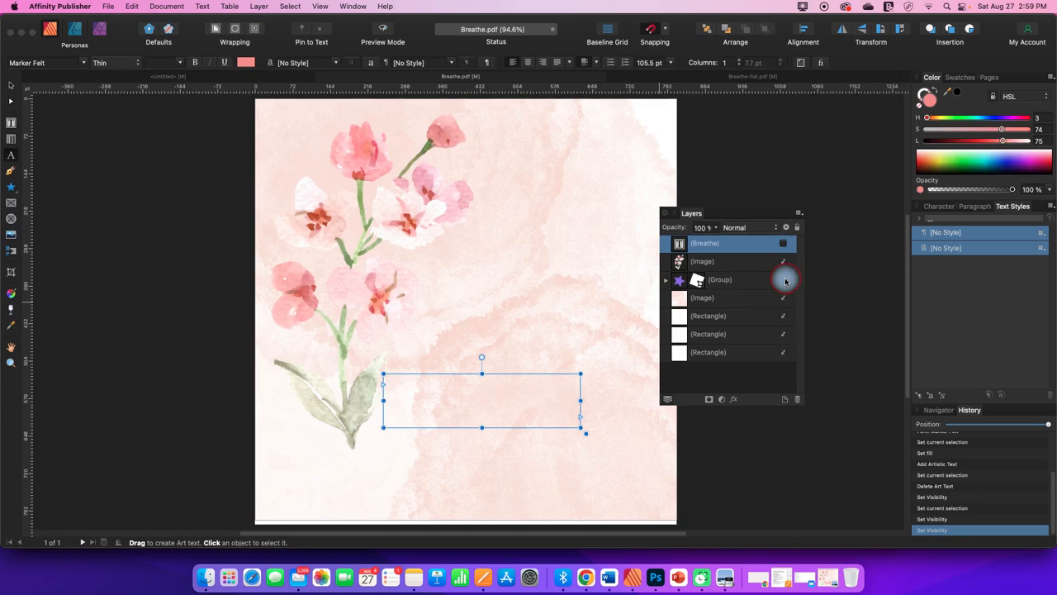
left_click(781, 353)
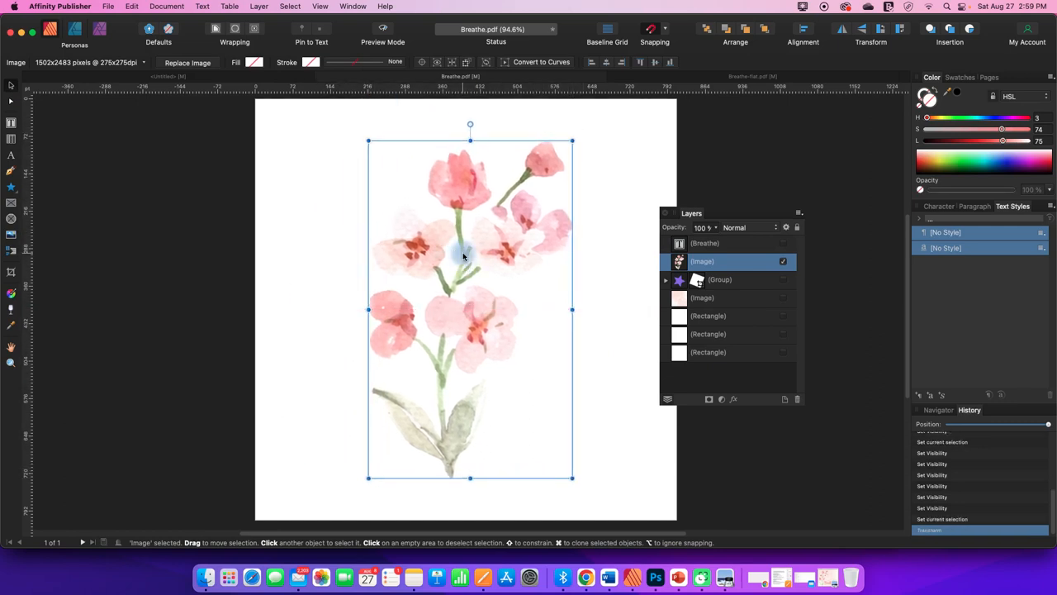
- Make the page background transparent in Document Setup, leaving the flowers on a checkerboard
left_click(109, 7)
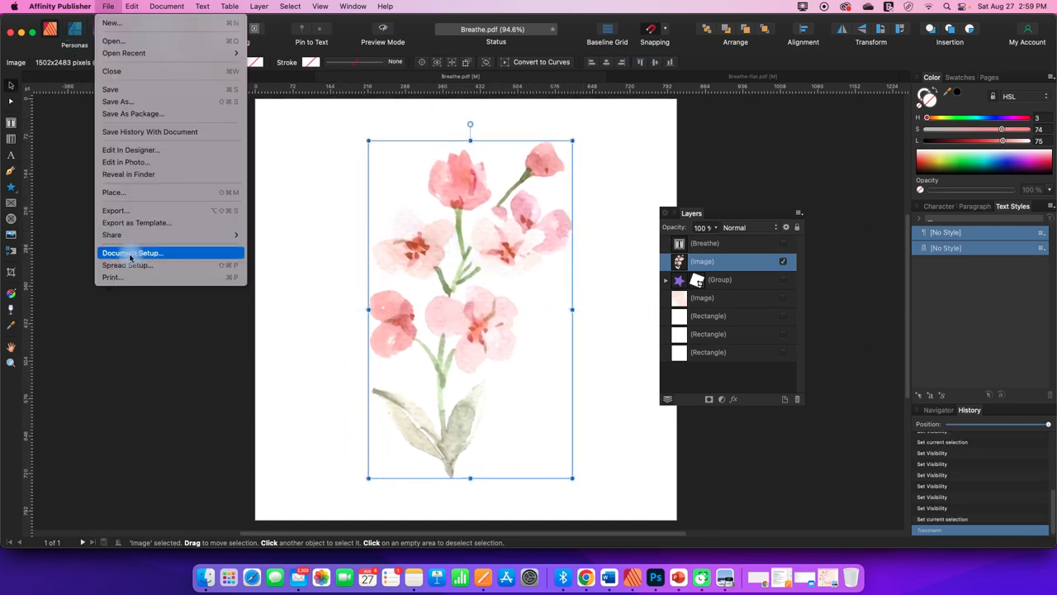
left_click(132, 252)
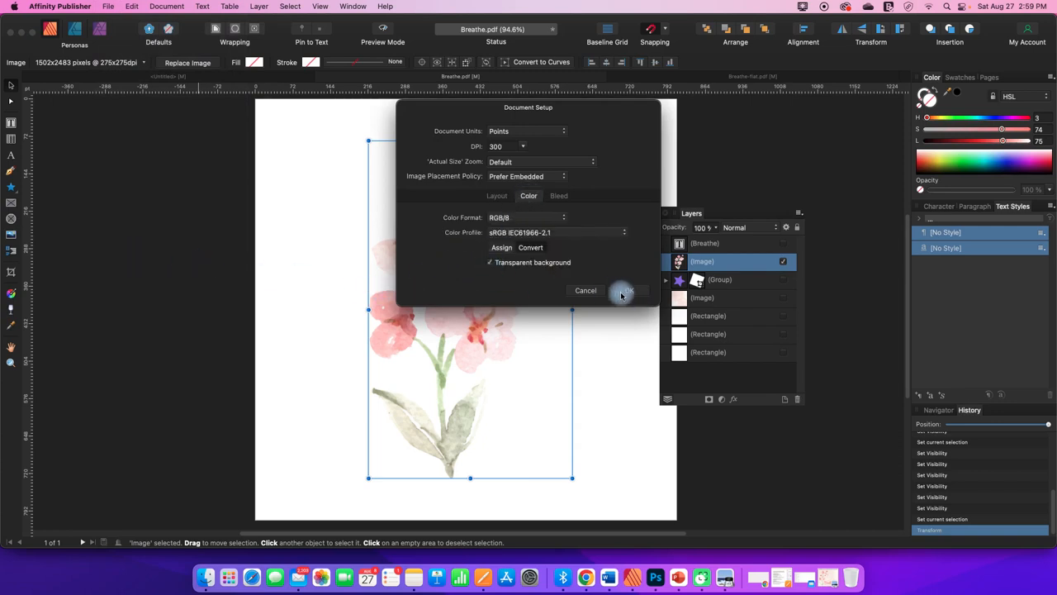
left_click(625, 291)
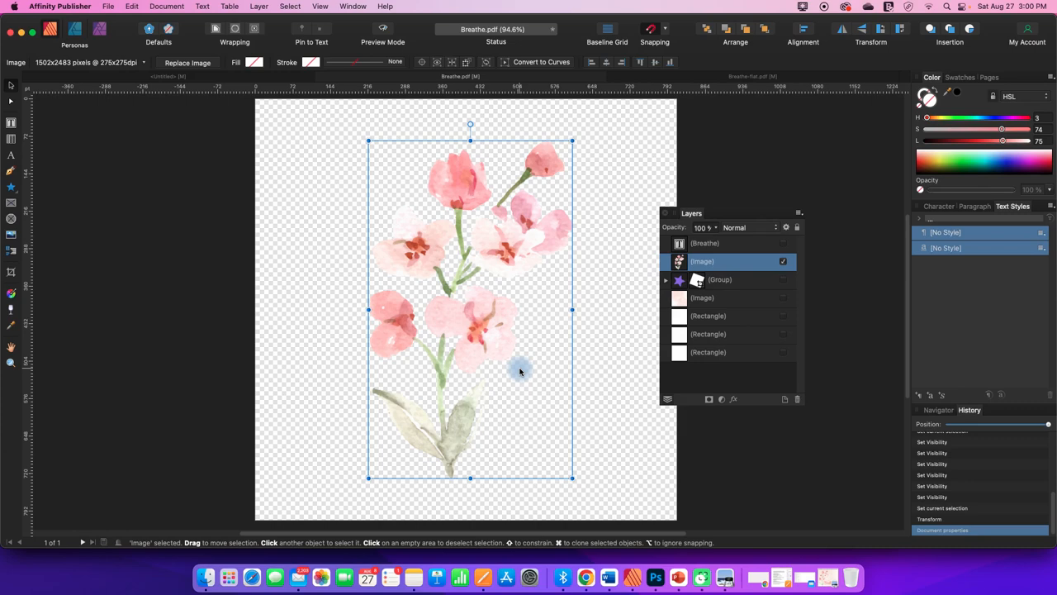
mouse_move(515, 370)
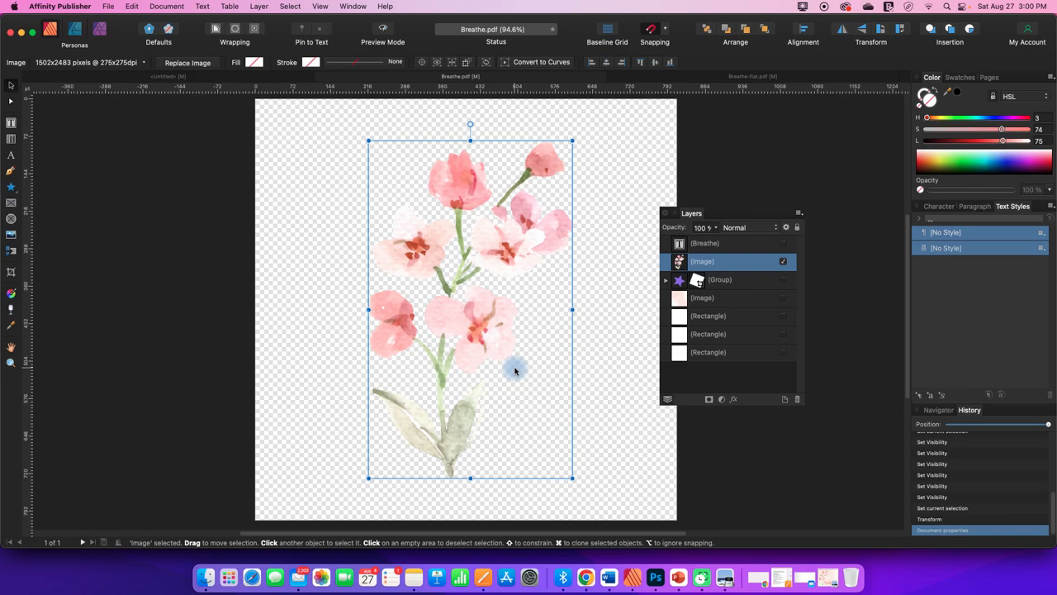
mouse_move(483, 357)
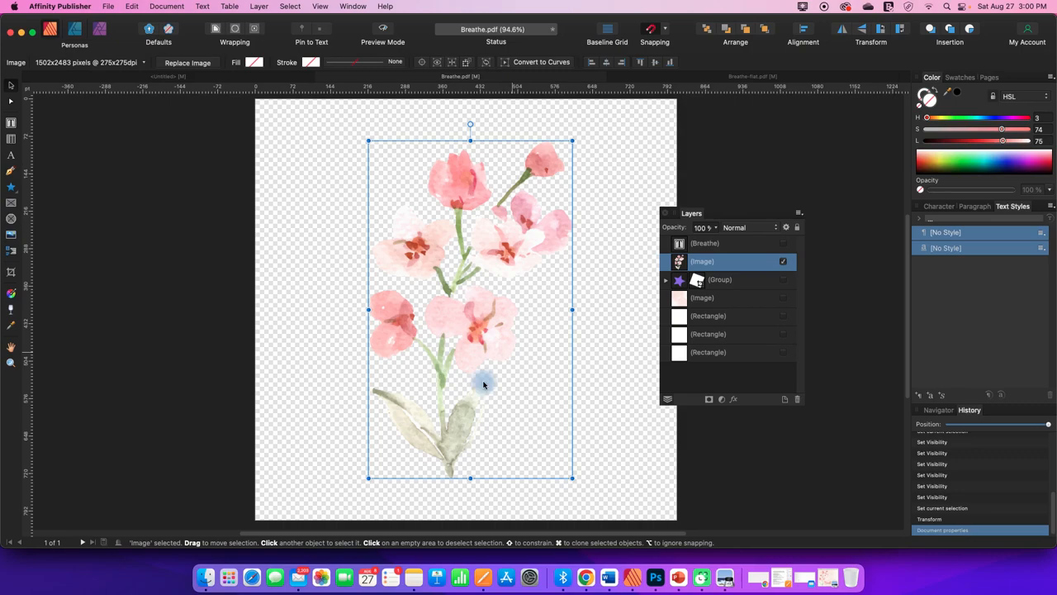
- From Finder's Downloads folder, launch Breathe.pdf in Adobe Acrobat
left_click(210, 577)
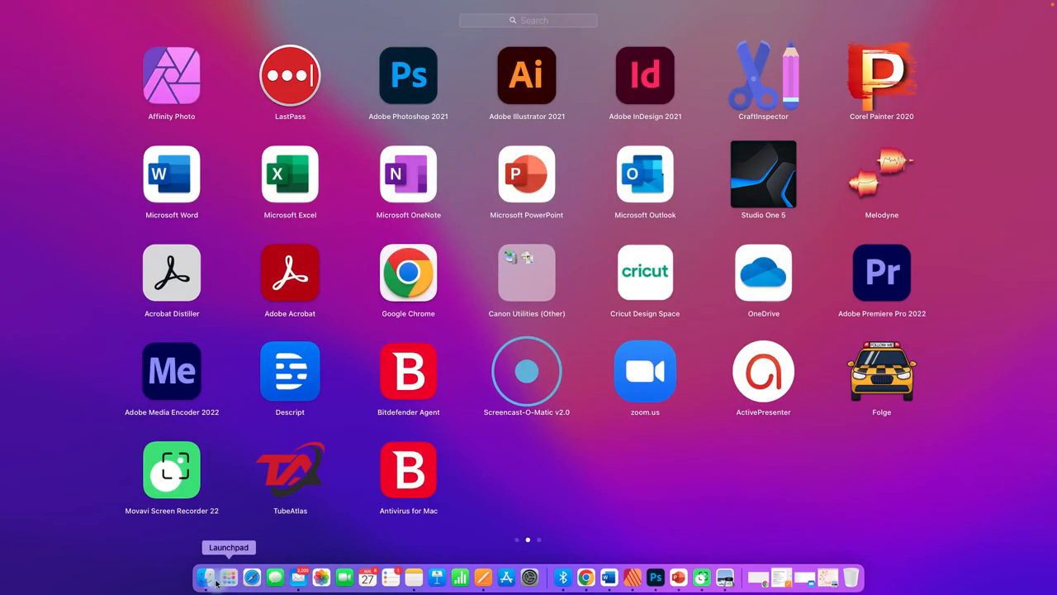
right_click(489, 165)
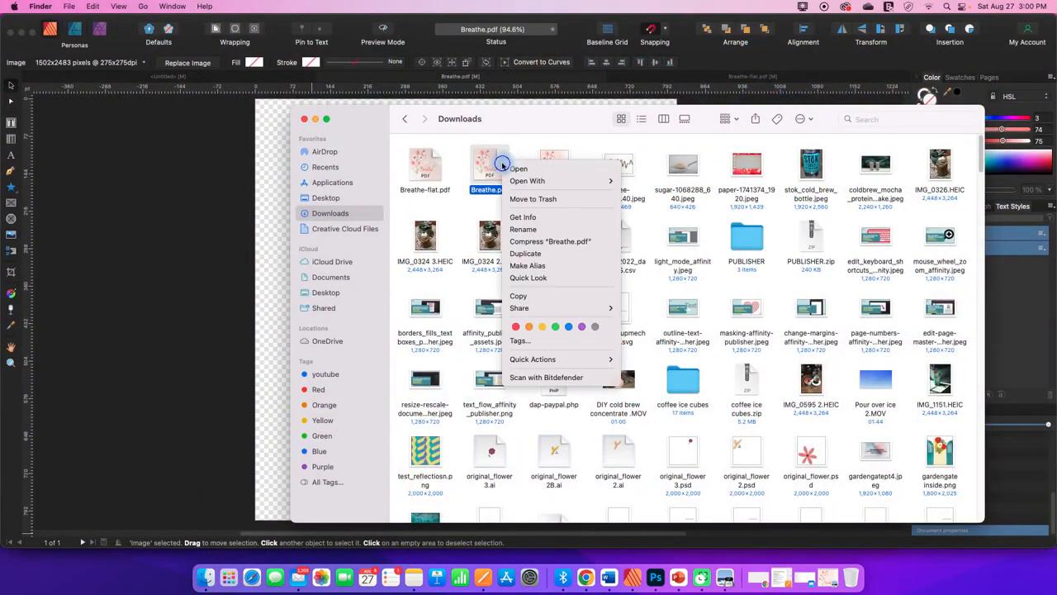
left_click(526, 180)
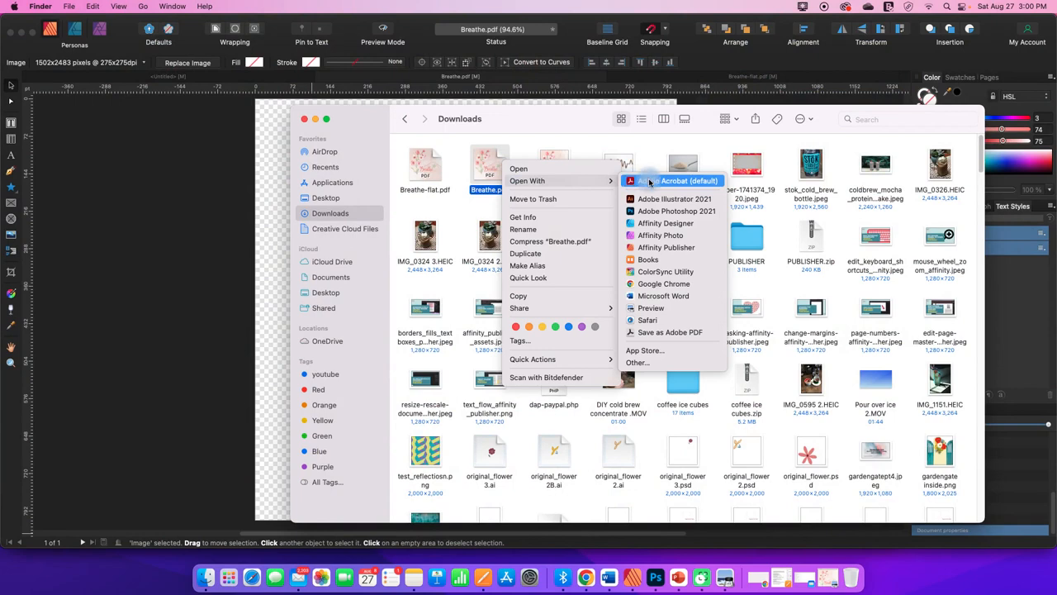
left_click(651, 180)
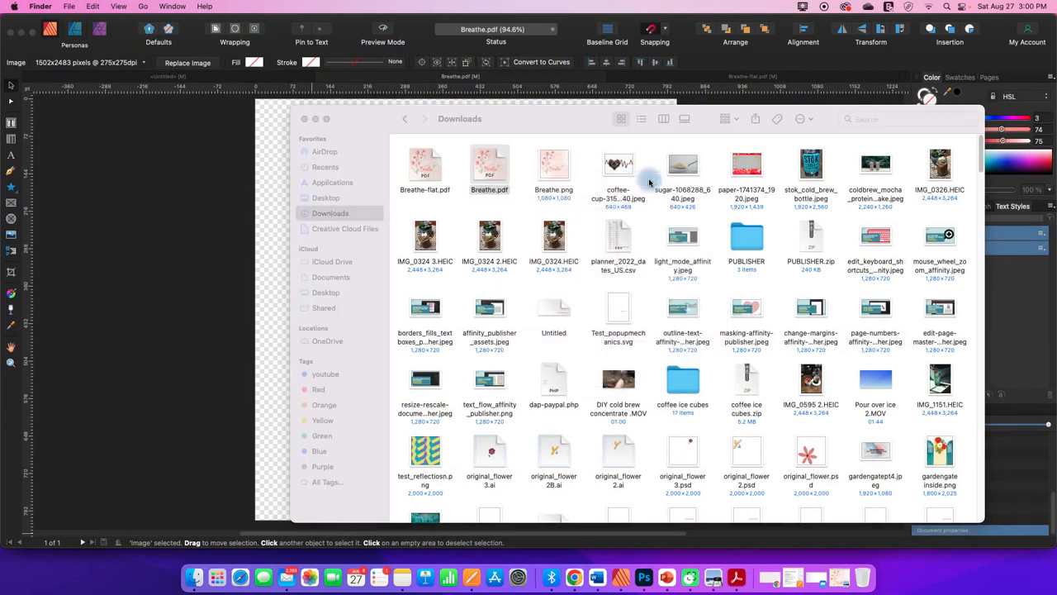
double_click(489, 165)
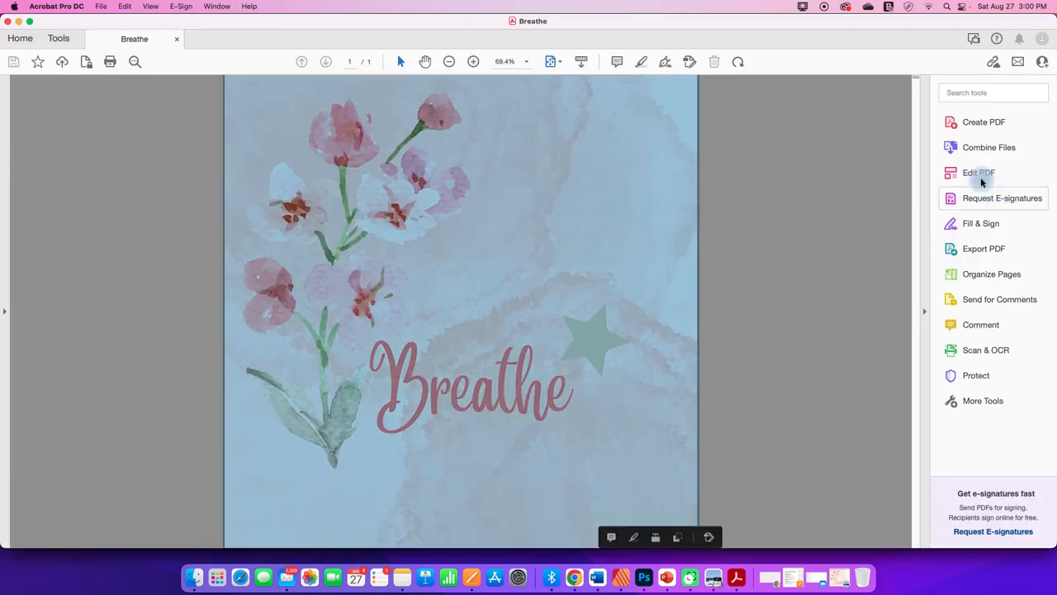
- In Edit PDF mode, recolour the Breathe title text blue
left_click(975, 172)
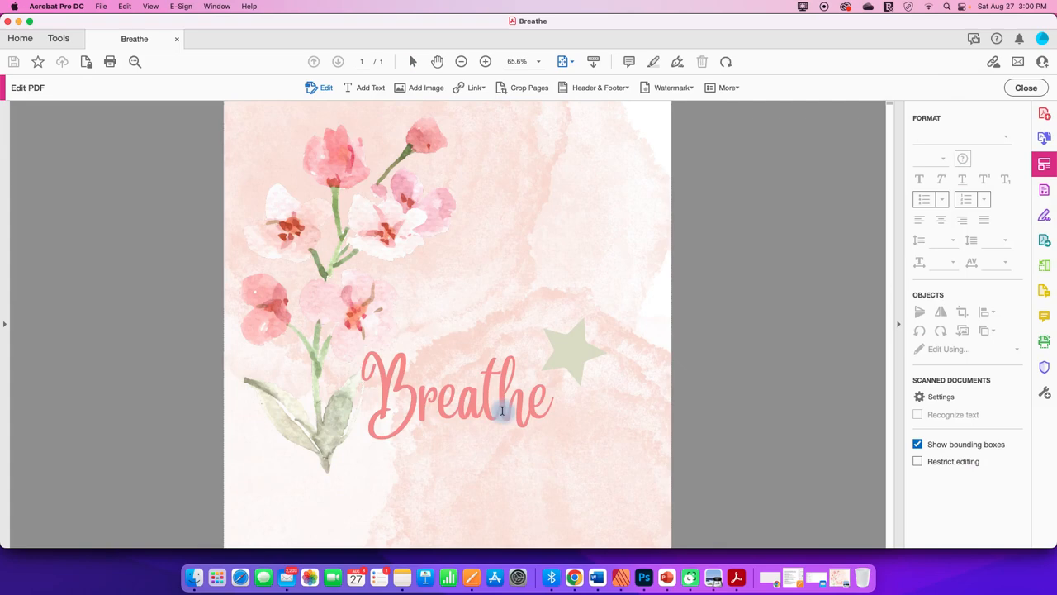
left_click(503, 411)
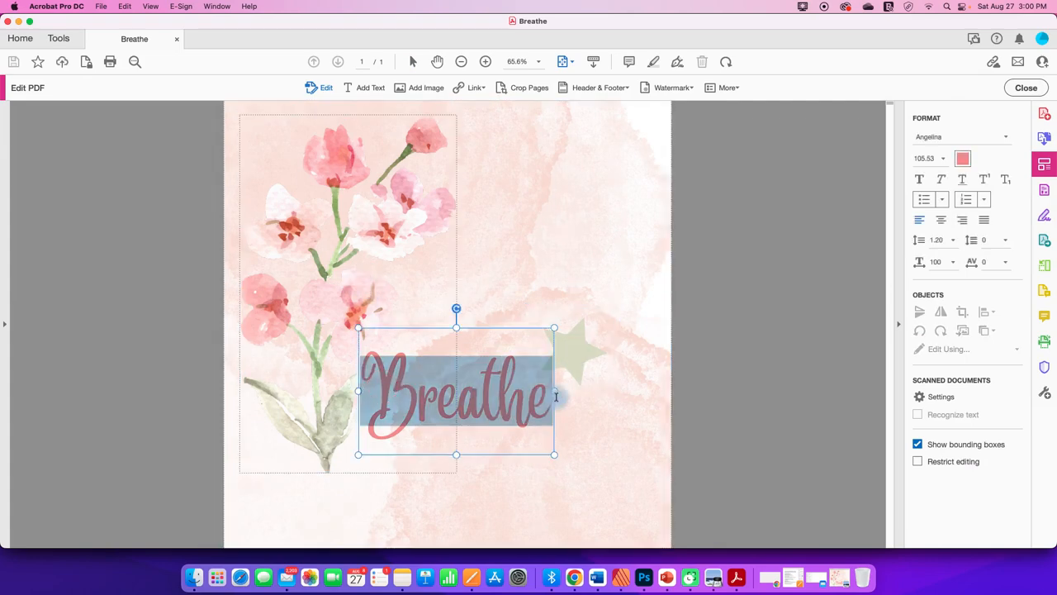
left_click(965, 159)
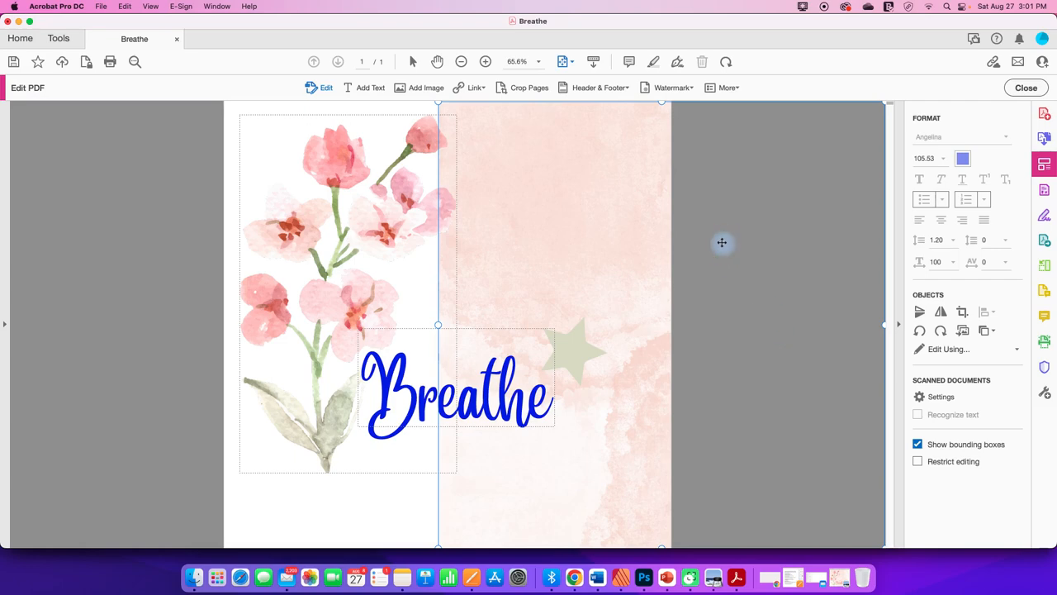
mouse_move(722, 229)
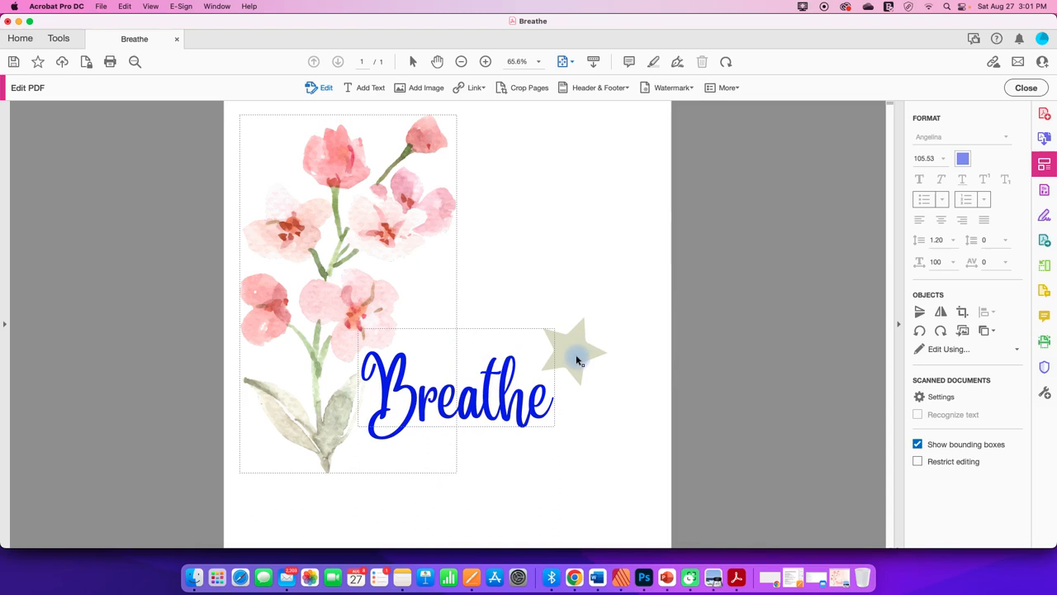
- Remove the star and background wash and retype the word as Believe
left_click(575, 350)
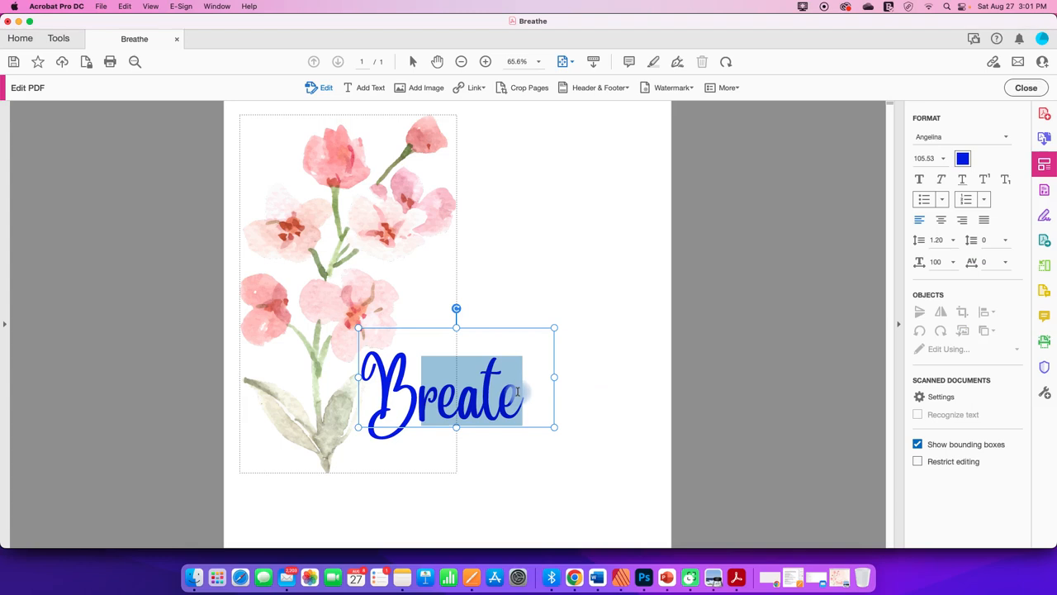
type("Believe")
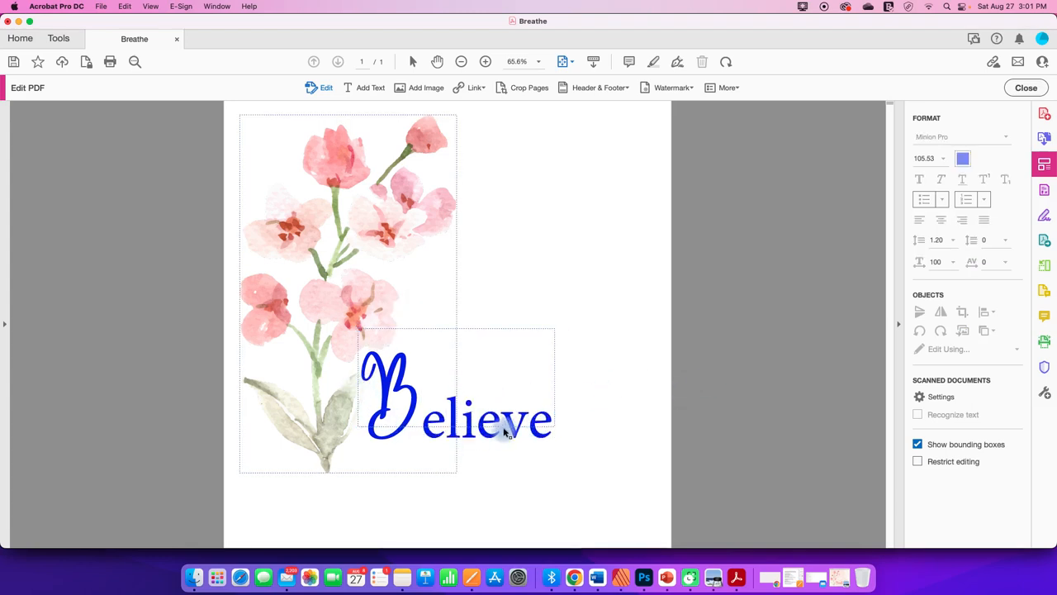
mouse_move(472, 443)
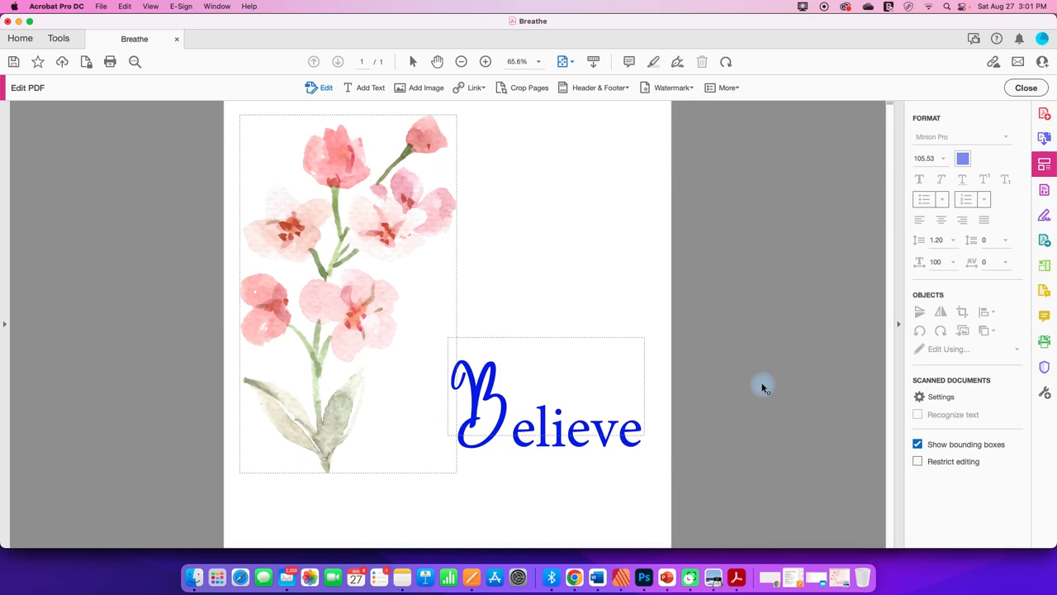
left_click(400, 228)
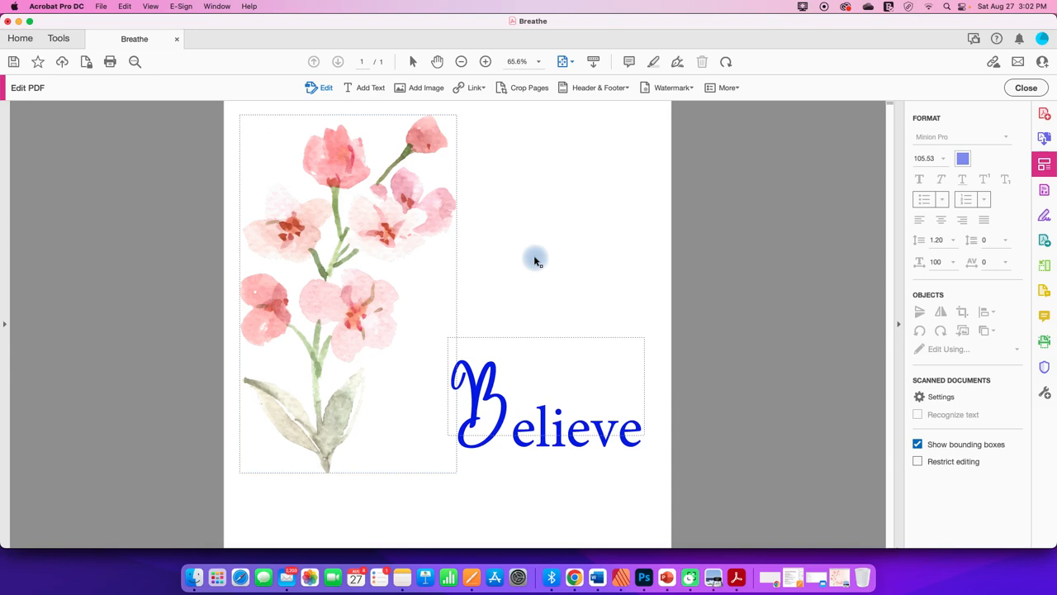
mouse_move(690, 238)
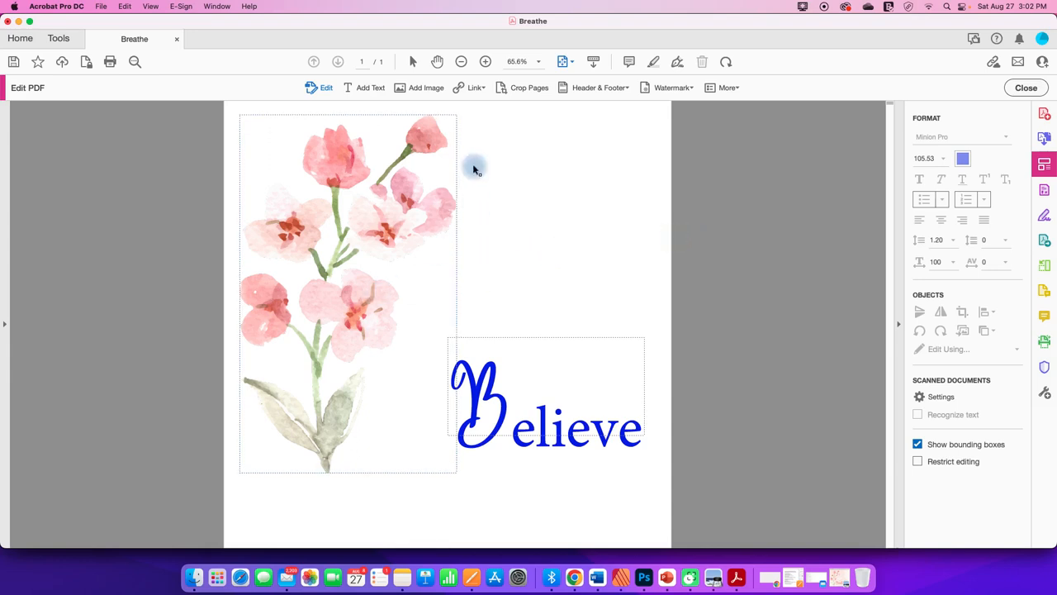
left_click(384, 208)
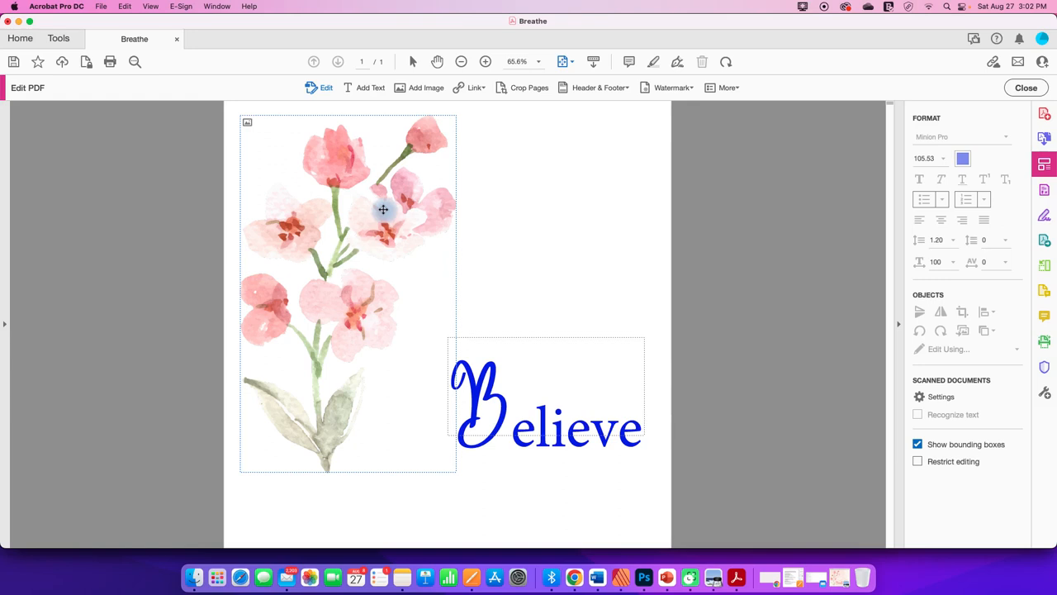
mouse_move(377, 211)
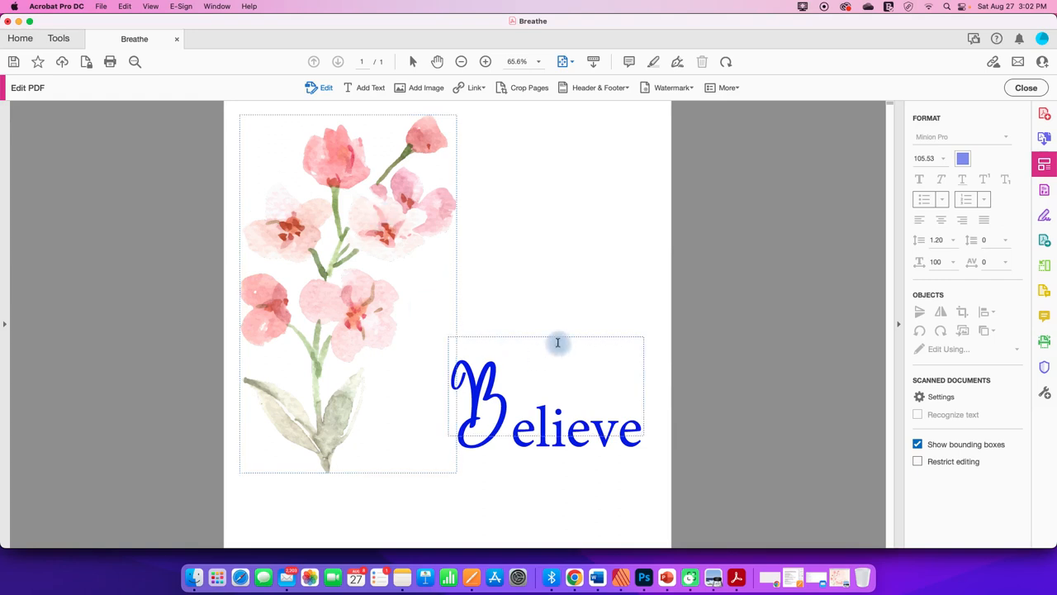
left_click(641, 575)
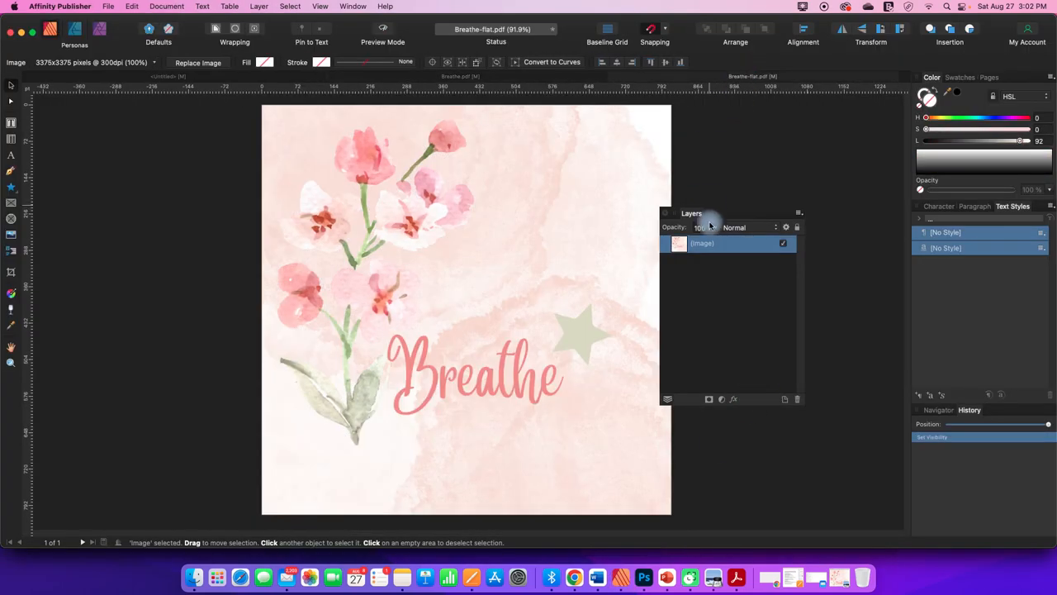
mouse_move(598, 271)
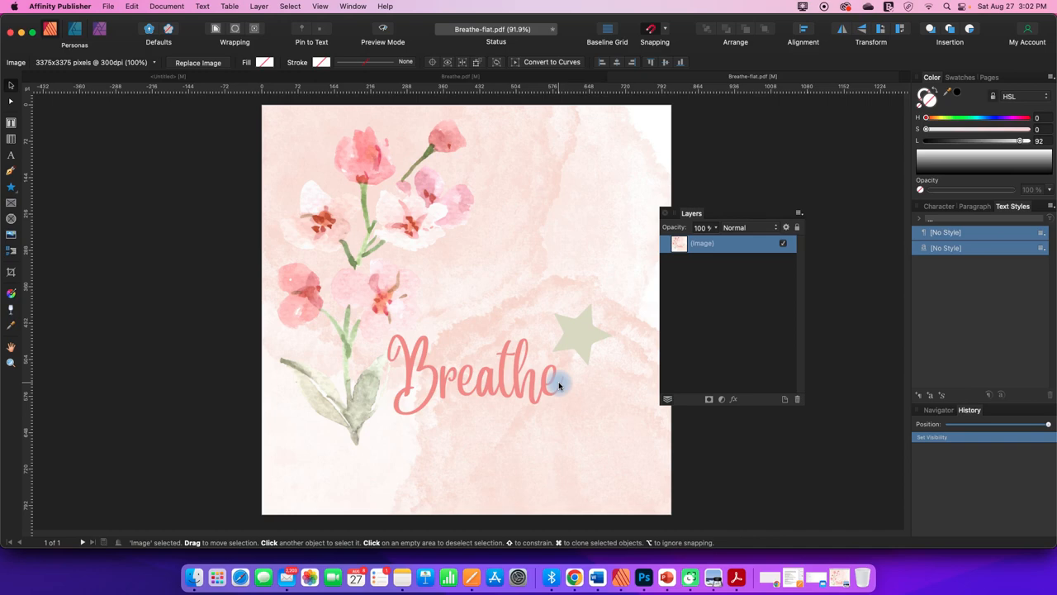
mouse_move(558, 383)
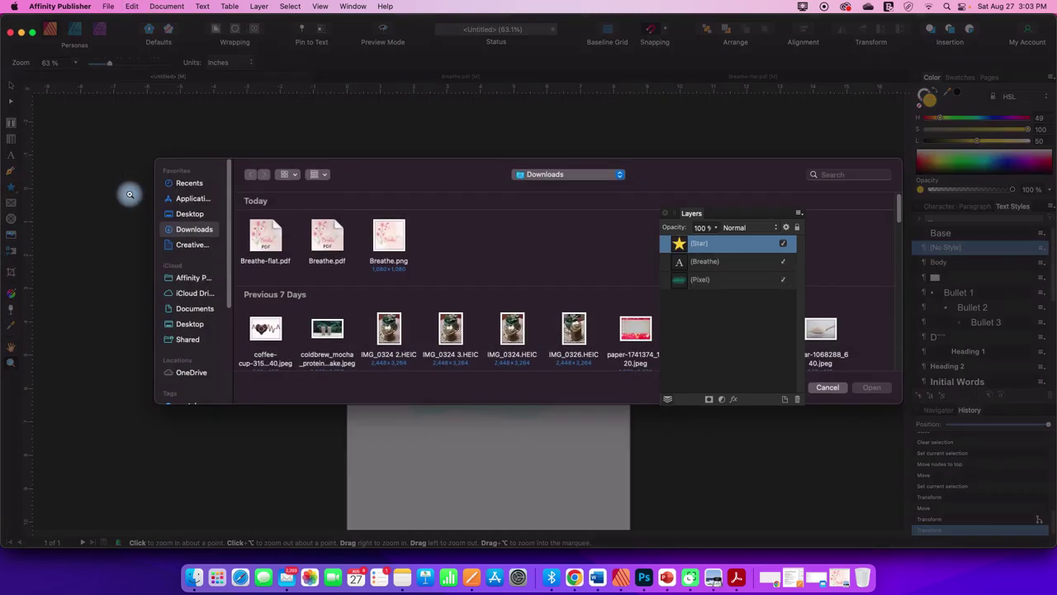
- Place Breathe.png from Downloads onto the page as a new image layer above the star
left_click(388, 235)
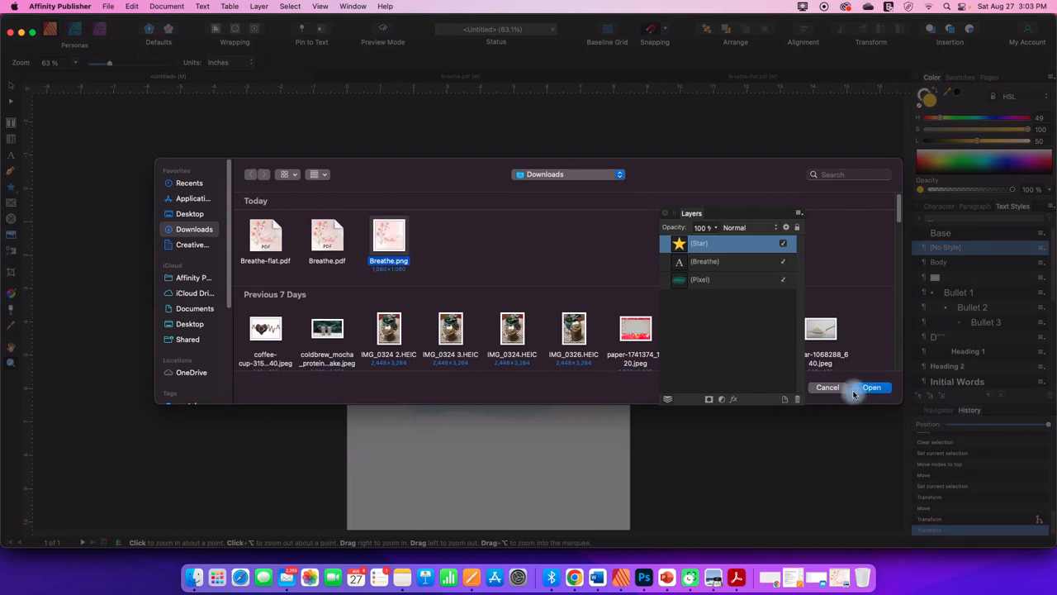
left_click(872, 386)
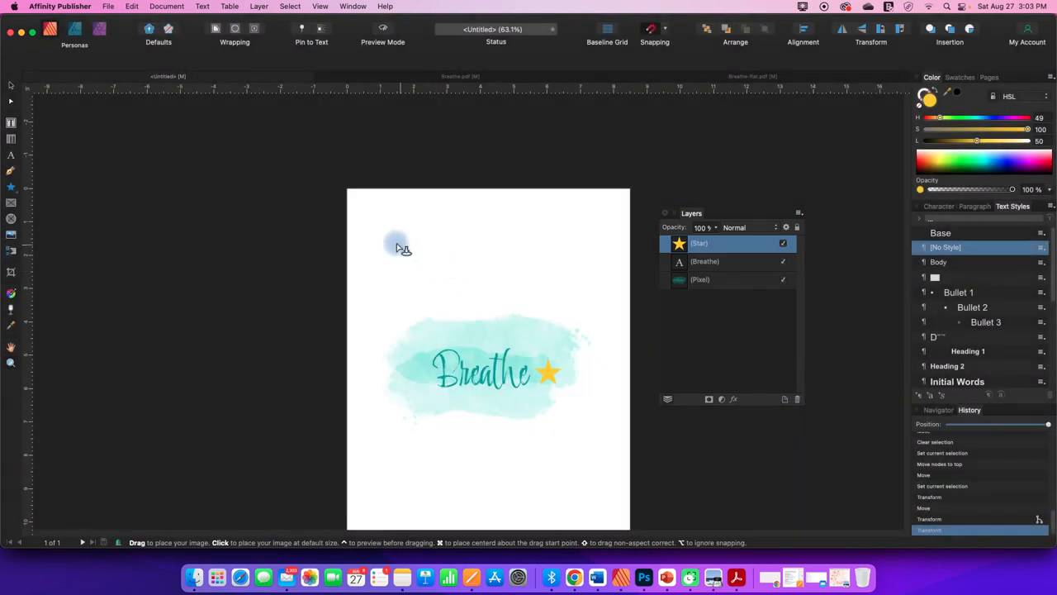
left_click_drag(396, 248, 532, 355)
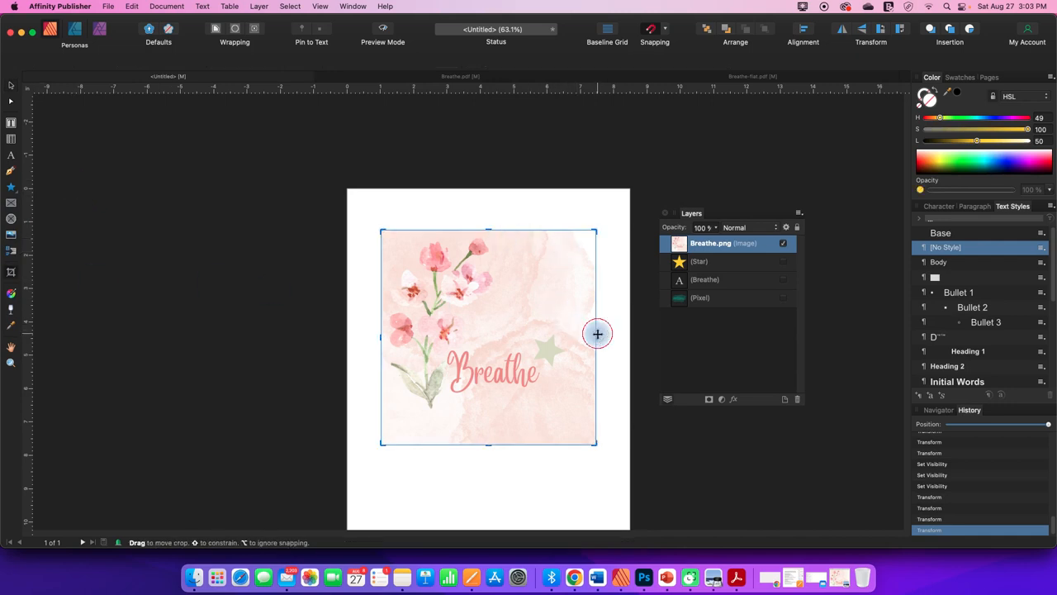
- Crop the image to a narrow portrait strip showing the flowers and partial Breathe lettering
left_click_drag(598, 334, 490, 330)
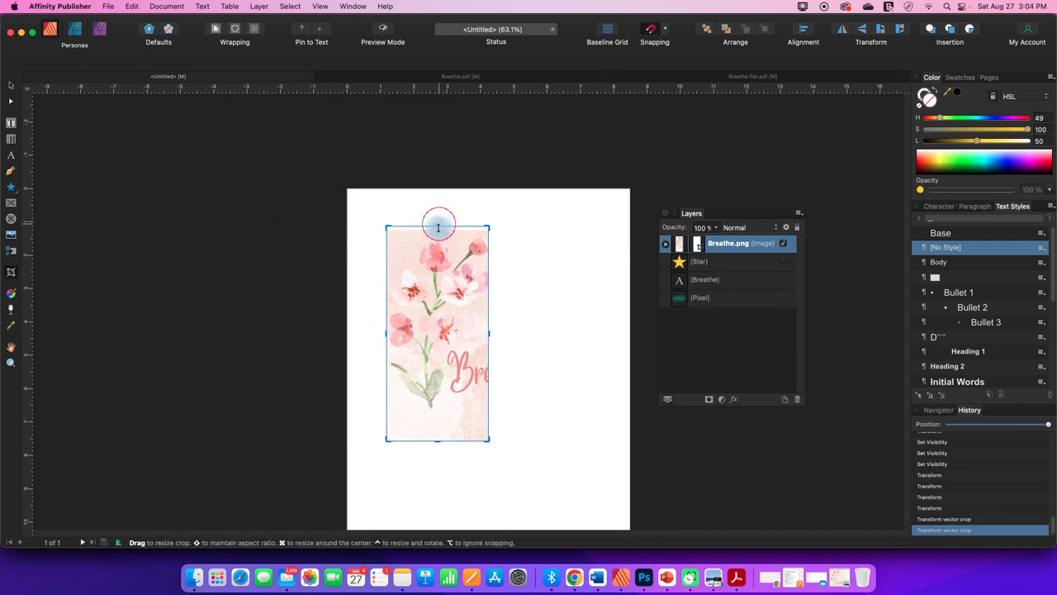
left_click_drag(437, 225, 435, 439)
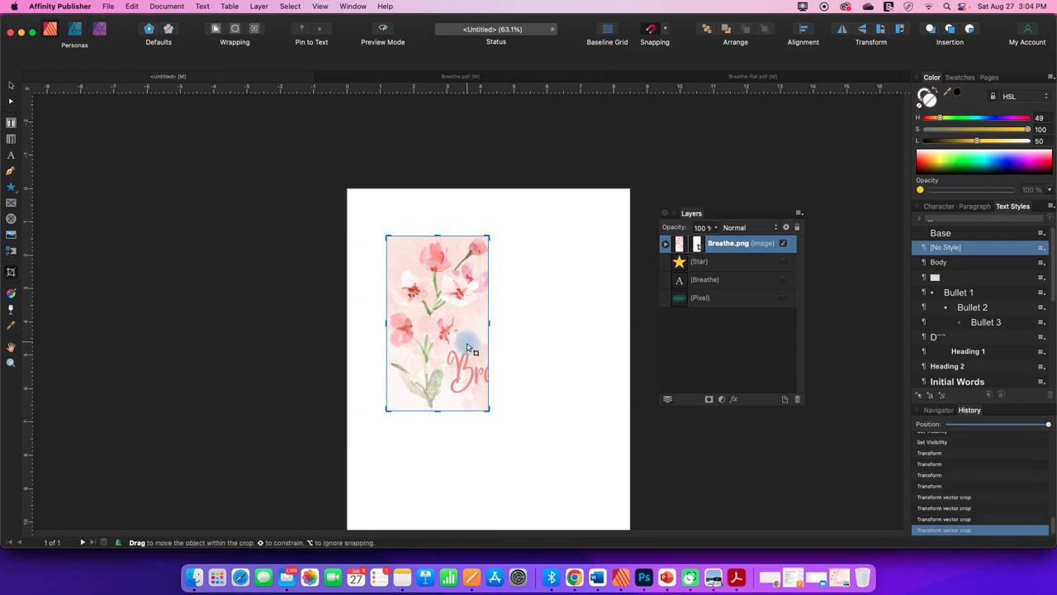
left_click_drag(469, 347, 456, 363)
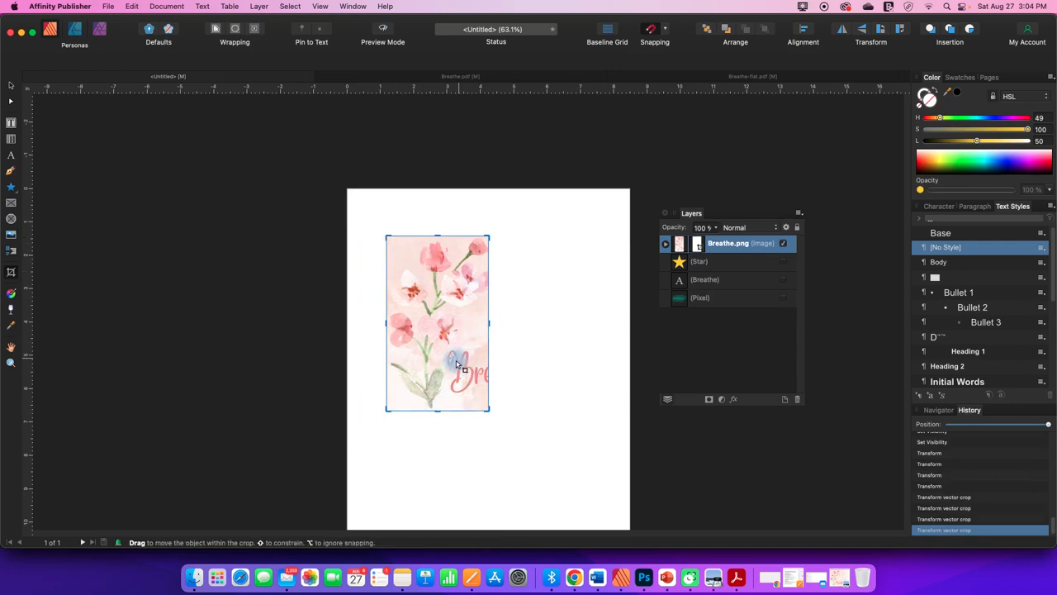
left_click_drag(456, 365, 482, 382)
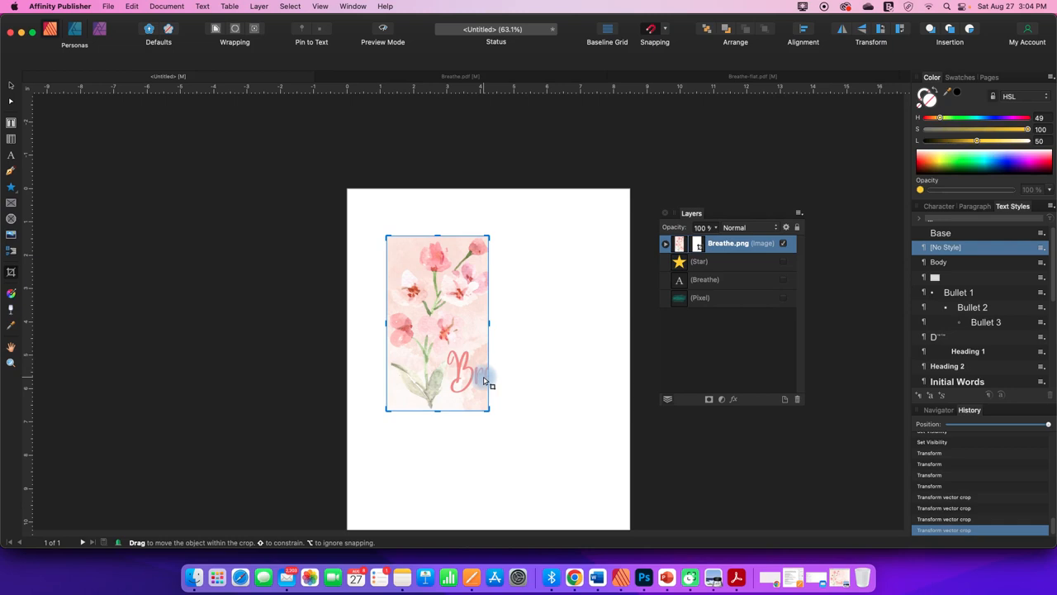
mouse_move(486, 367)
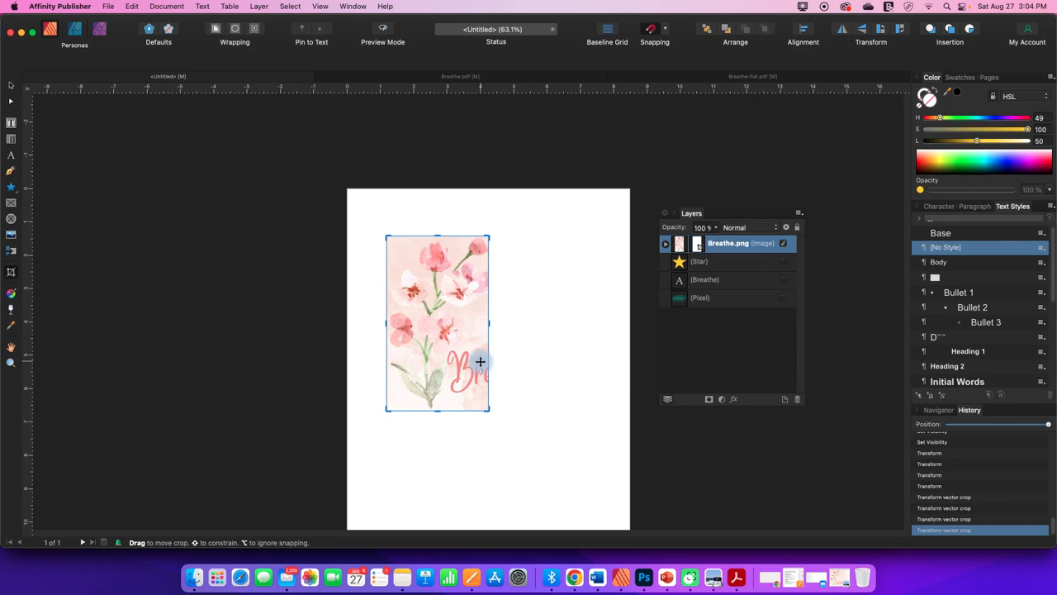
left_click(575, 334)
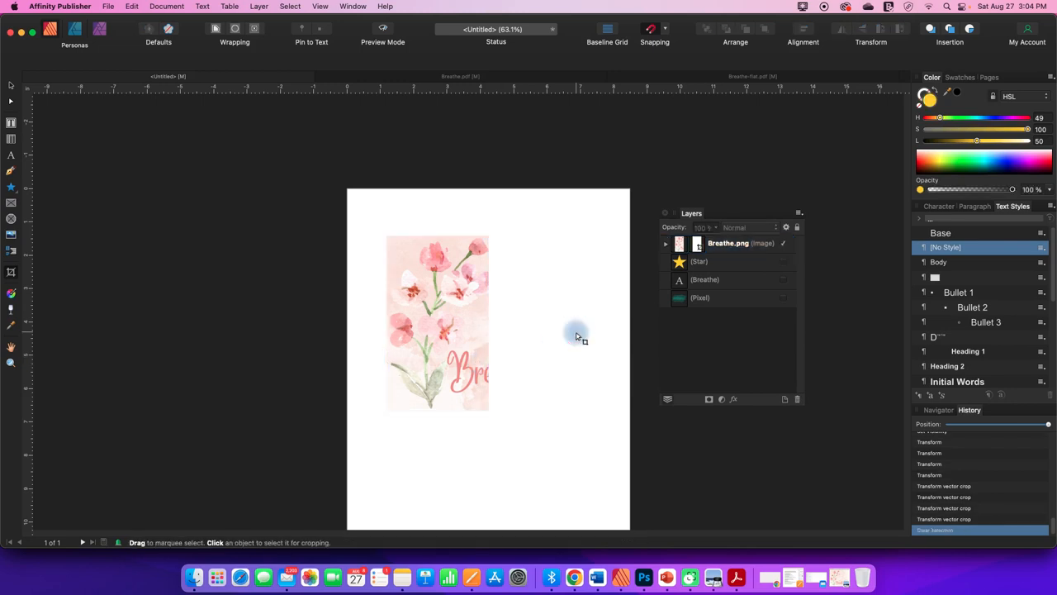
mouse_move(575, 324)
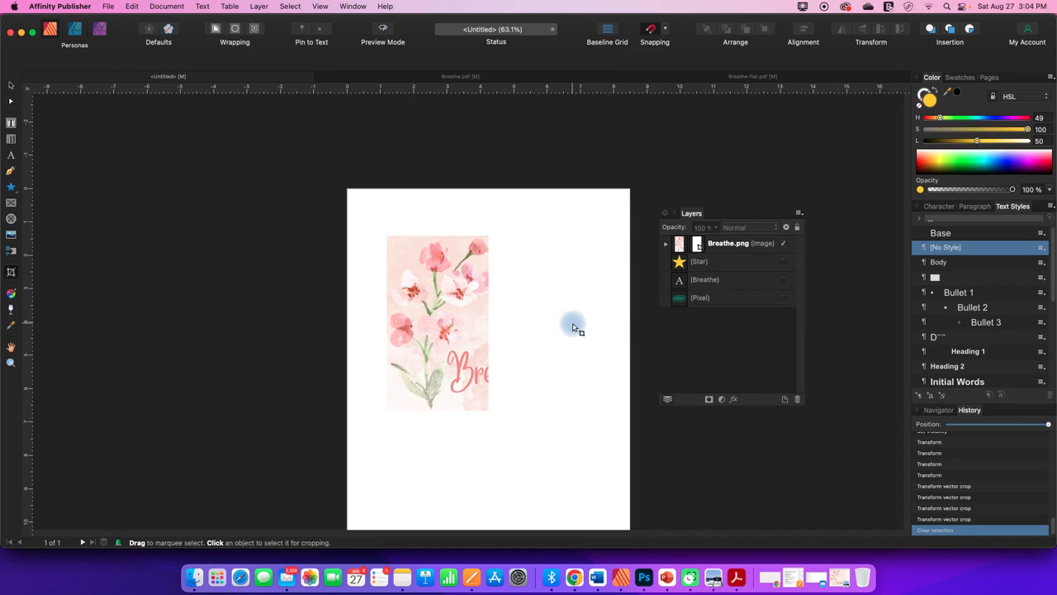
mouse_move(585, 319)
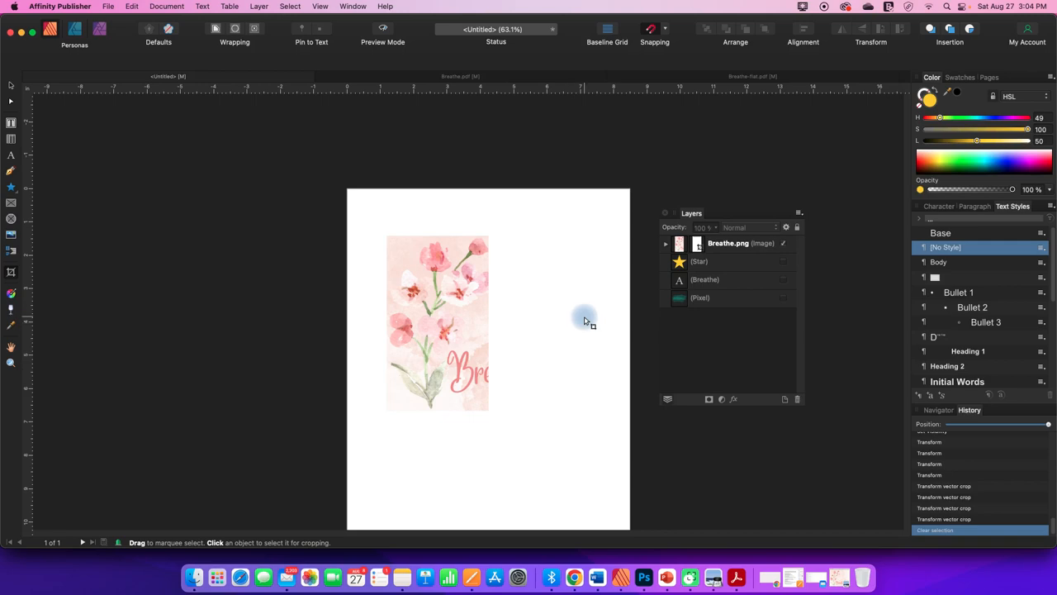